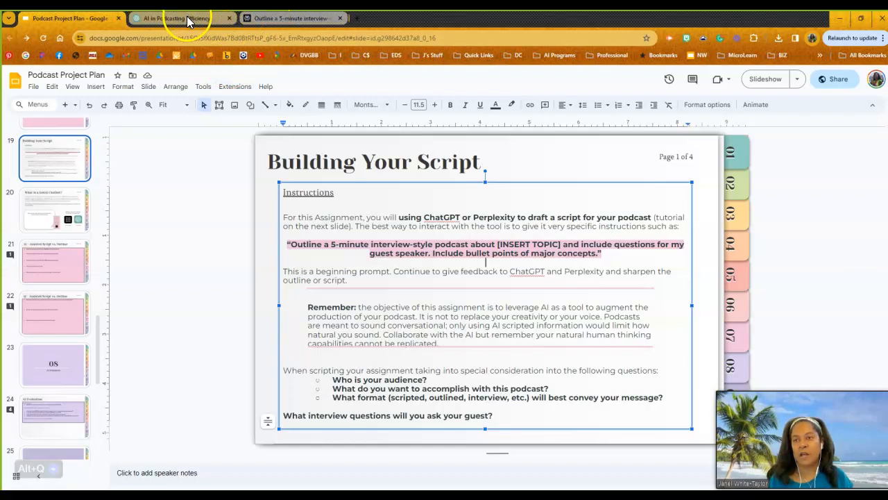
Step: Switch from Google Slides to the 'AI in Podcasting Efficiency' ChatGPT tab
left_click(173, 18)
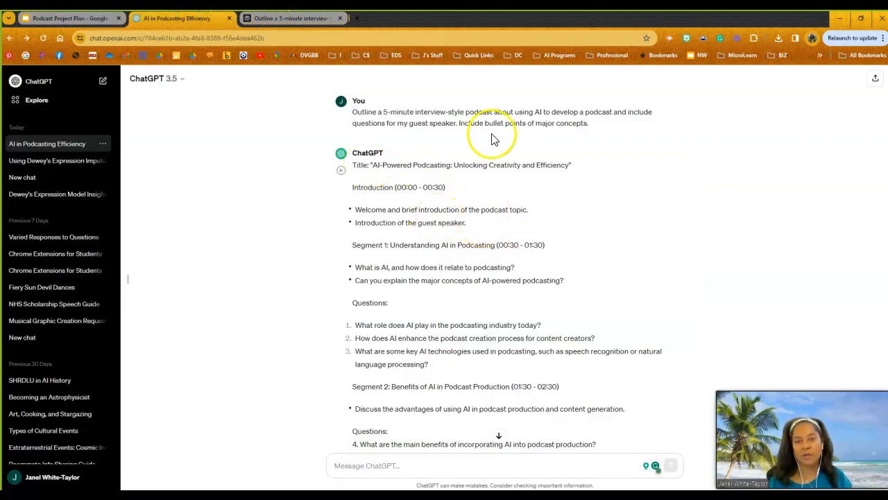
mouse_move(389, 135)
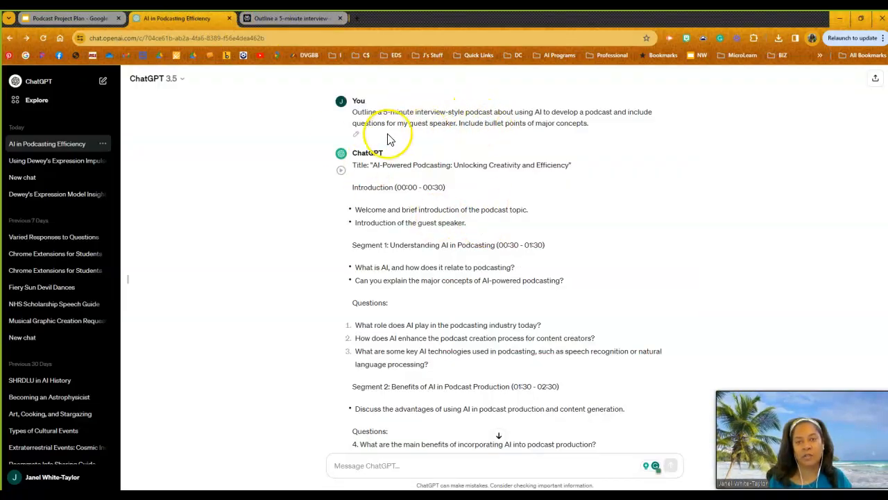
mouse_move(463, 118)
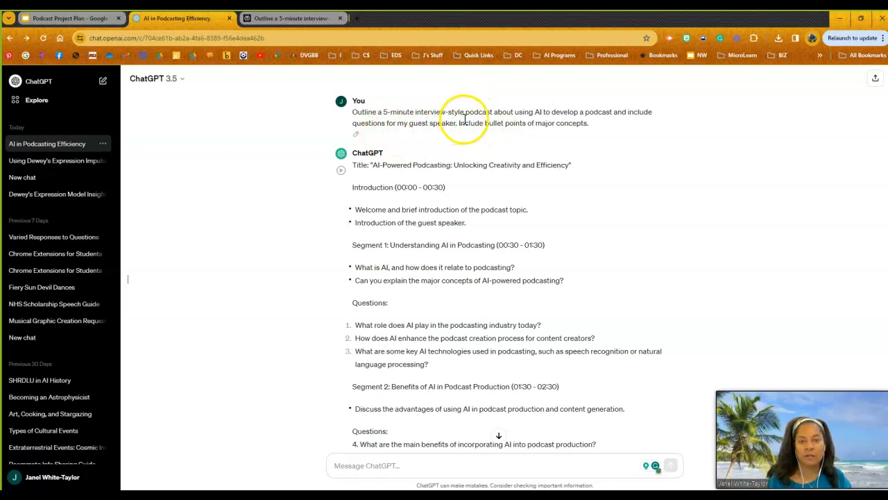
mouse_move(527, 119)
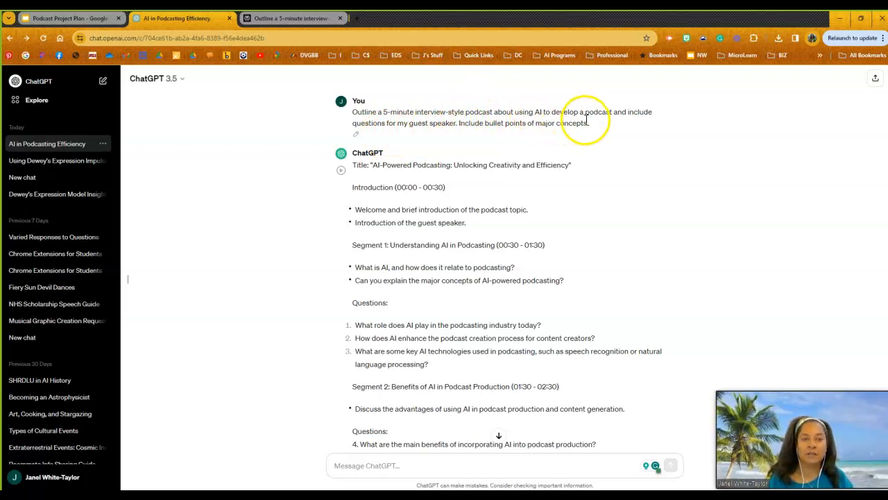
mouse_move(427, 132)
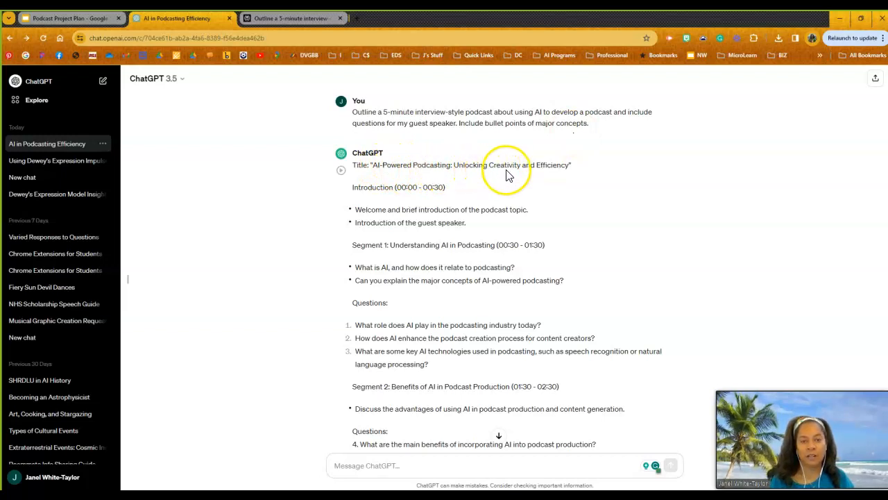
mouse_move(459, 208)
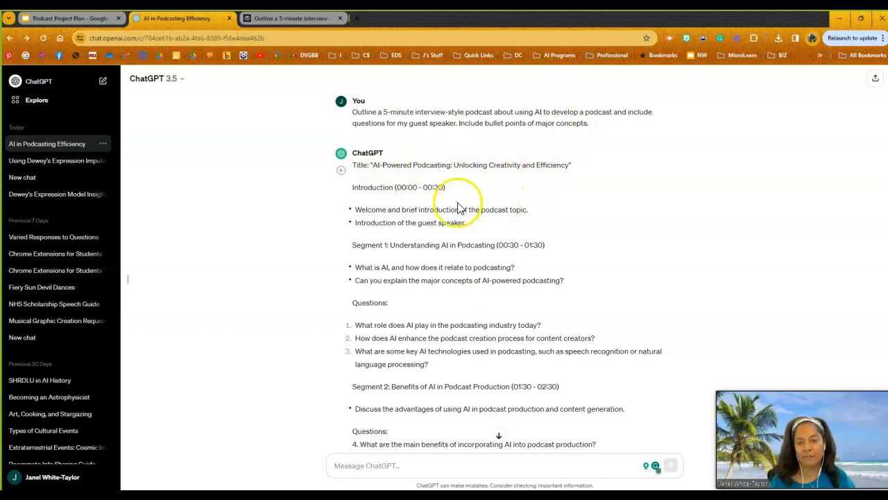
mouse_move(443, 198)
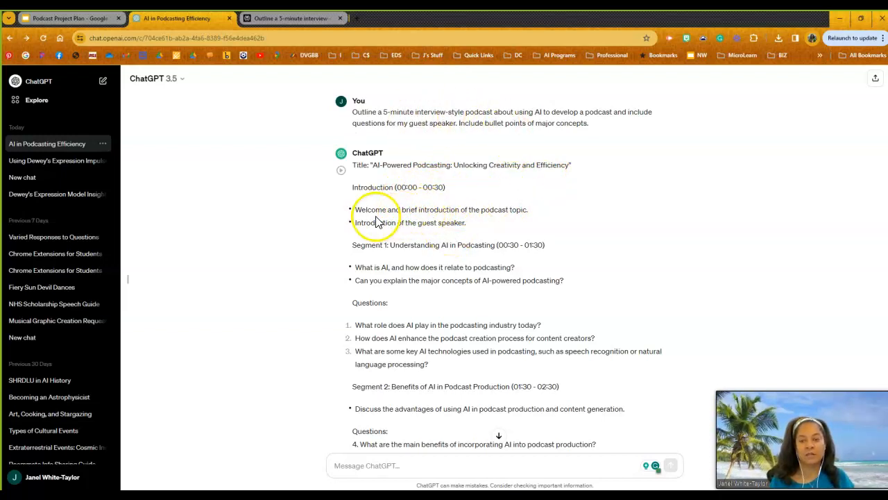
mouse_move(504, 222)
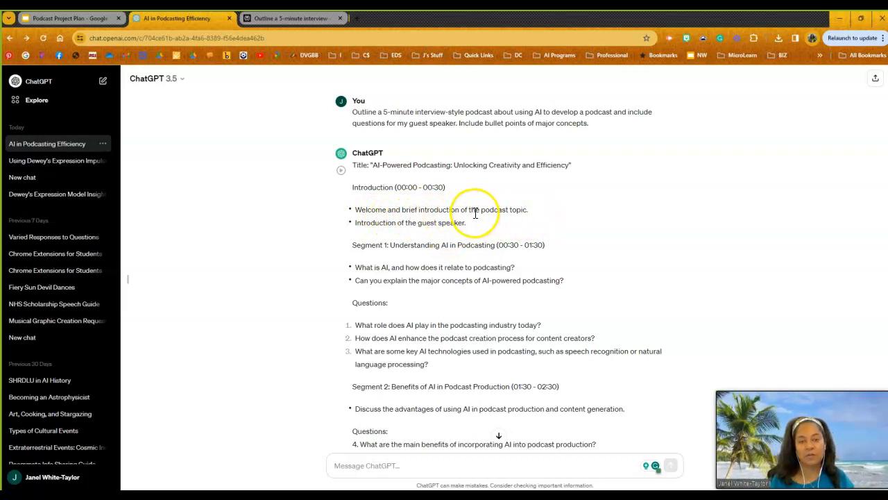
mouse_move(431, 245)
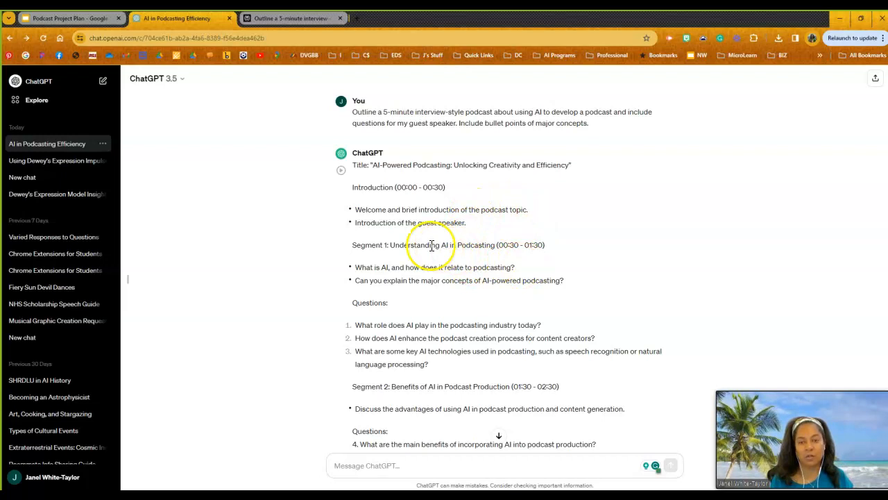
scroll("down", 3)
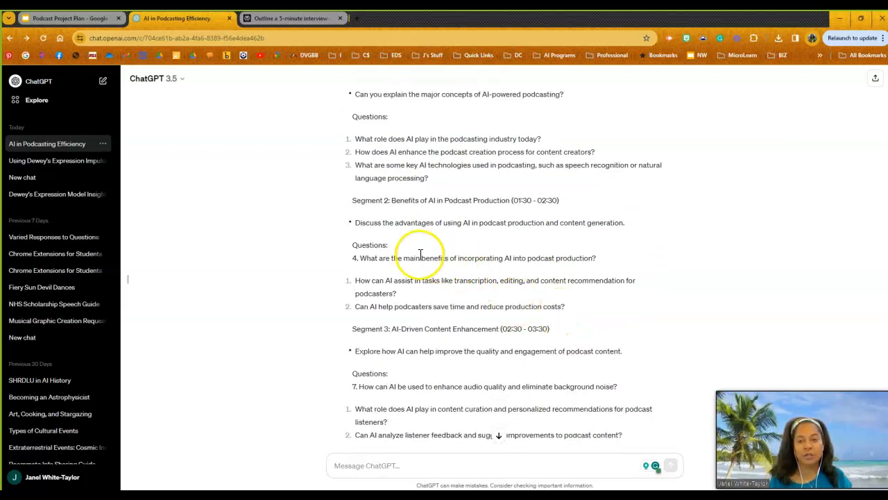
scroll("down", 3)
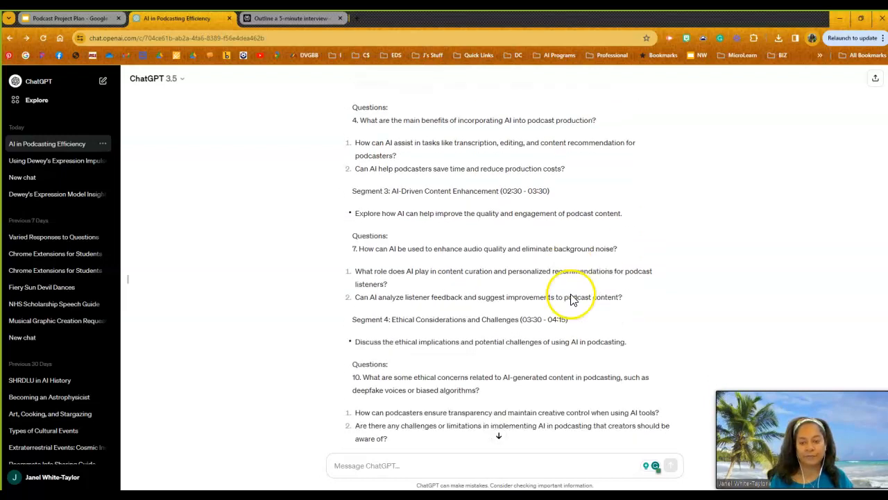
scroll("down", 3)
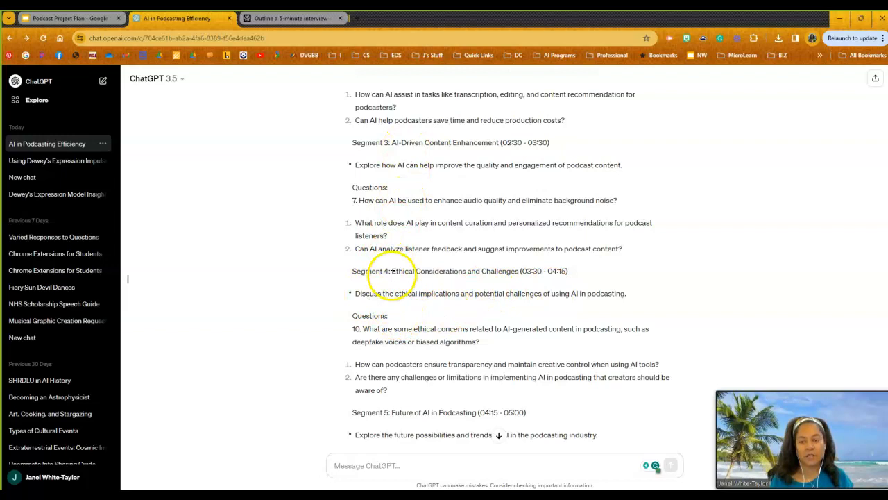
scroll("down", 3)
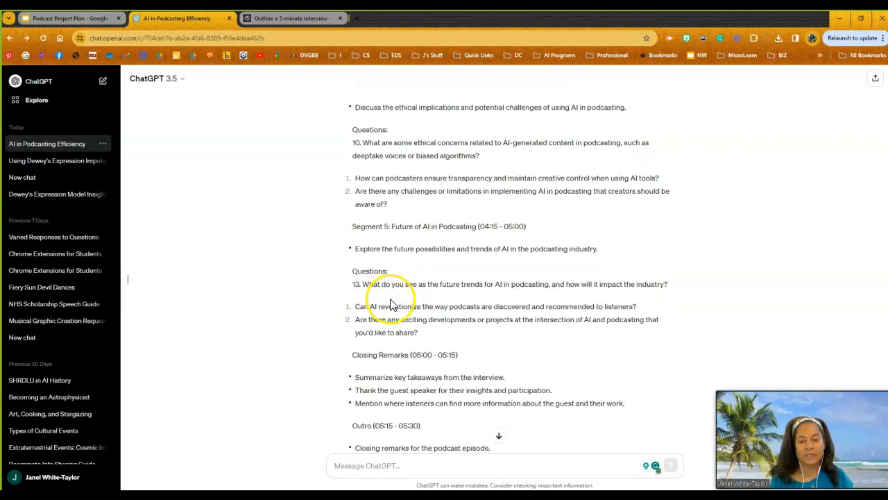
scroll("down", 3)
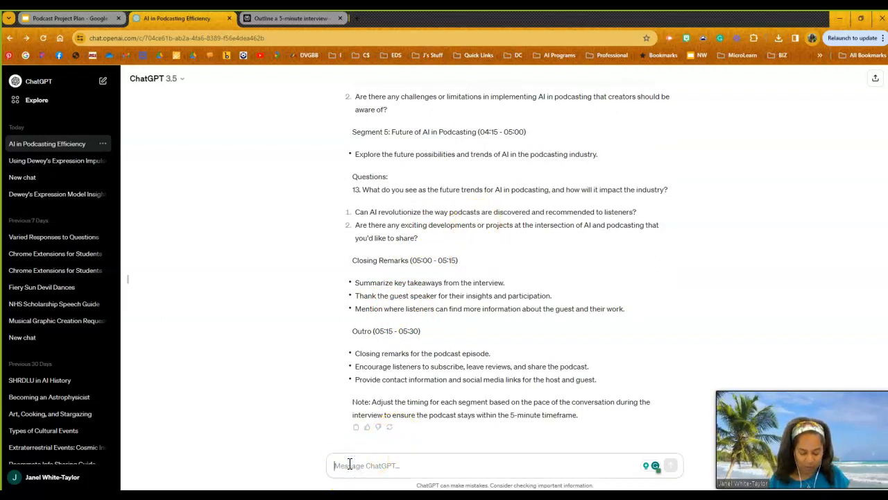
Step: Ask ChatGPT 'Please share an sample introduction to my podcast' and scroll through the reply
type("Please share")
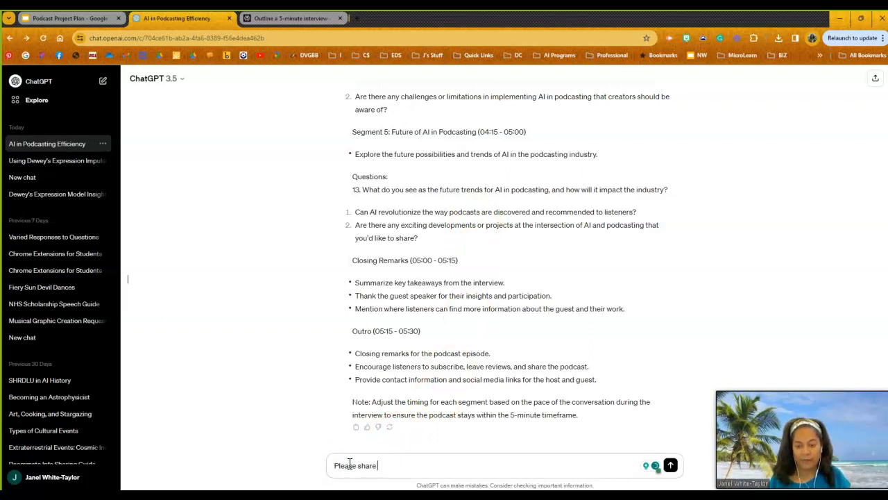
type("an sample")
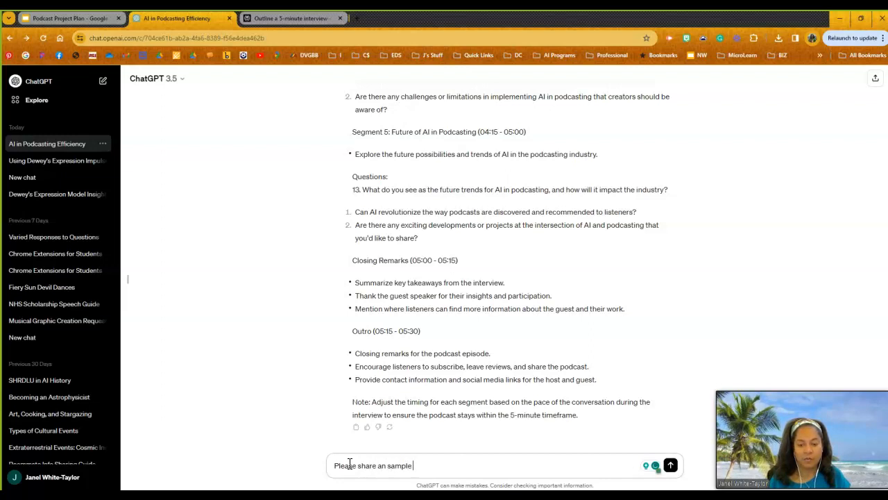
type("introduction")
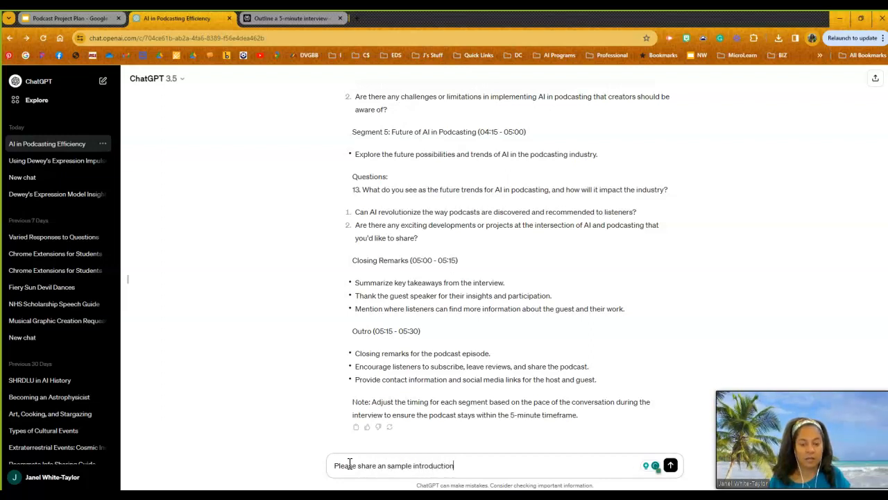
type("to my podcast")
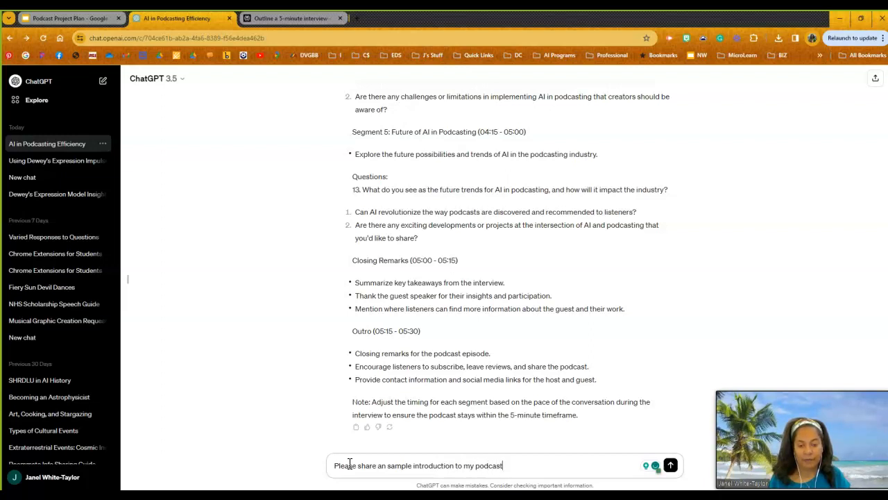
left_click(671, 465)
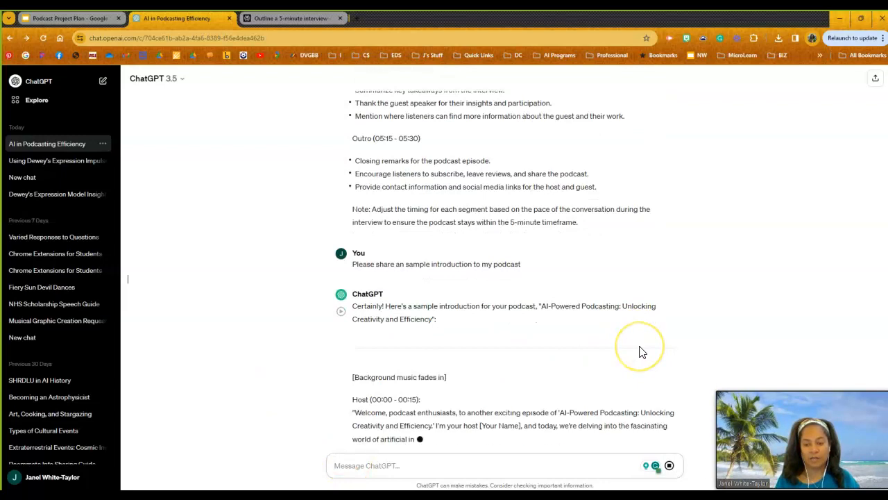
scroll("down", 3)
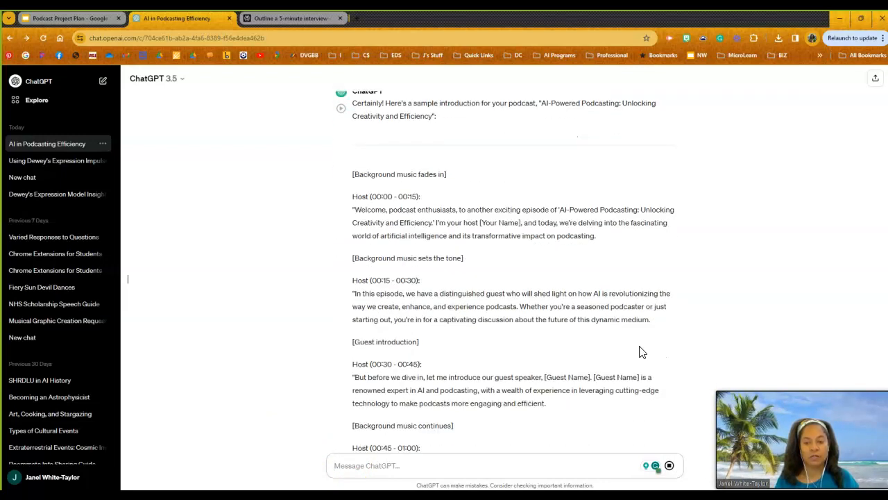
scroll("down", 3)
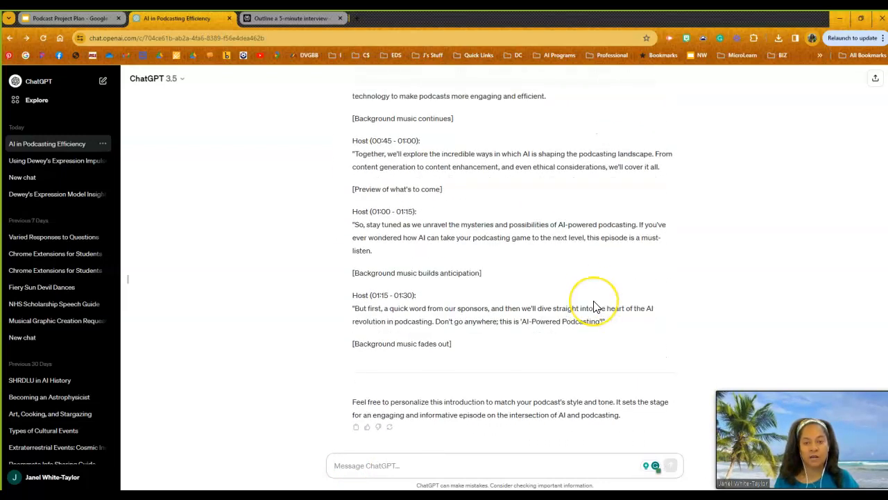
scroll("up", 3)
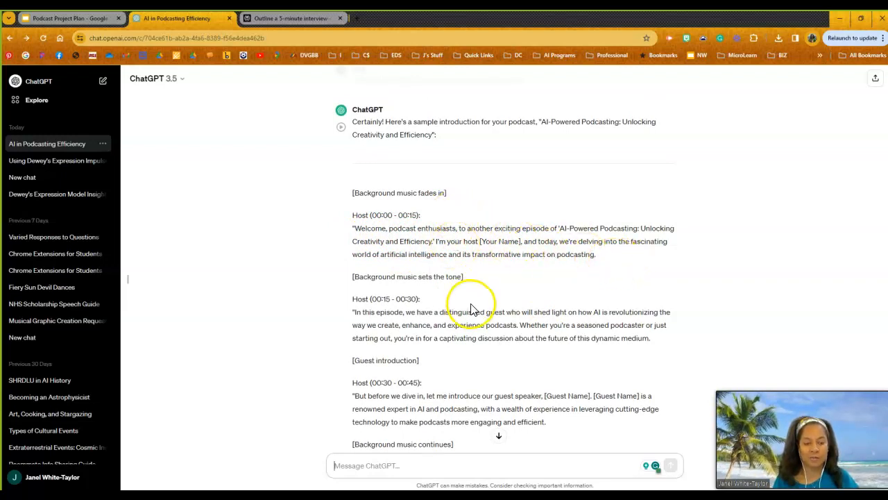
mouse_move(488, 274)
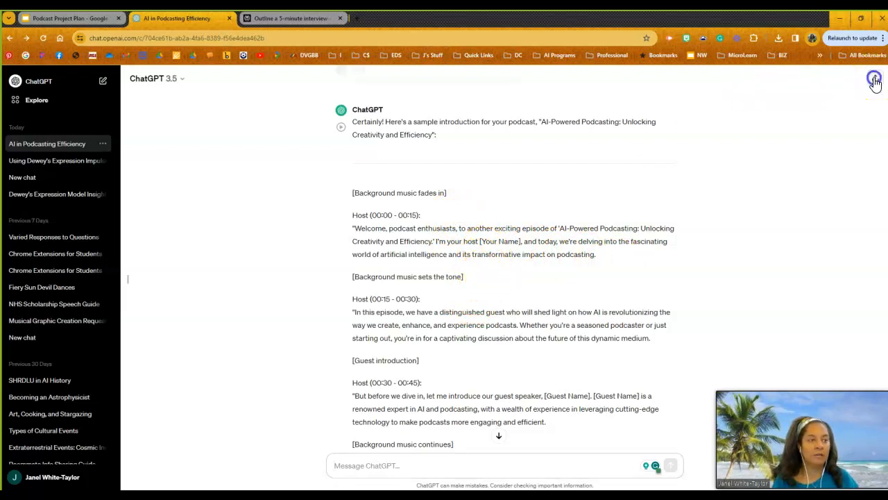
Step: Open the chat's Share dialog, close it without creating a link, and scroll down
left_click(874, 78)
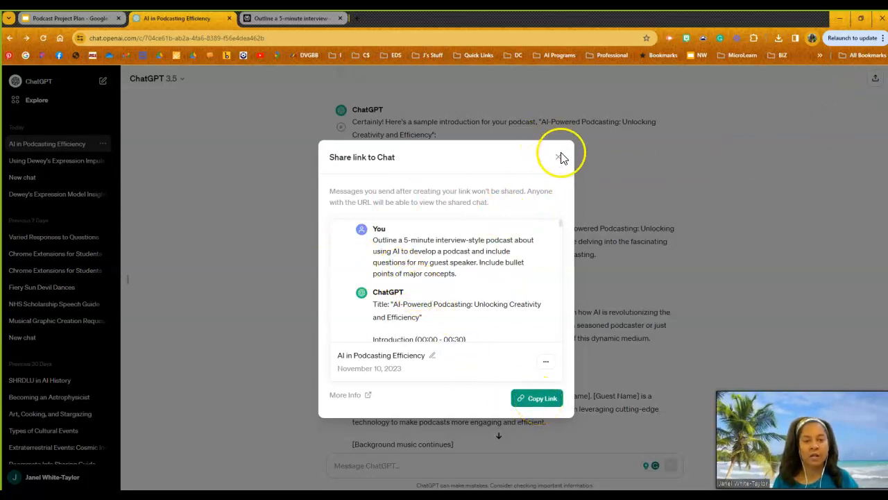
left_click(560, 157)
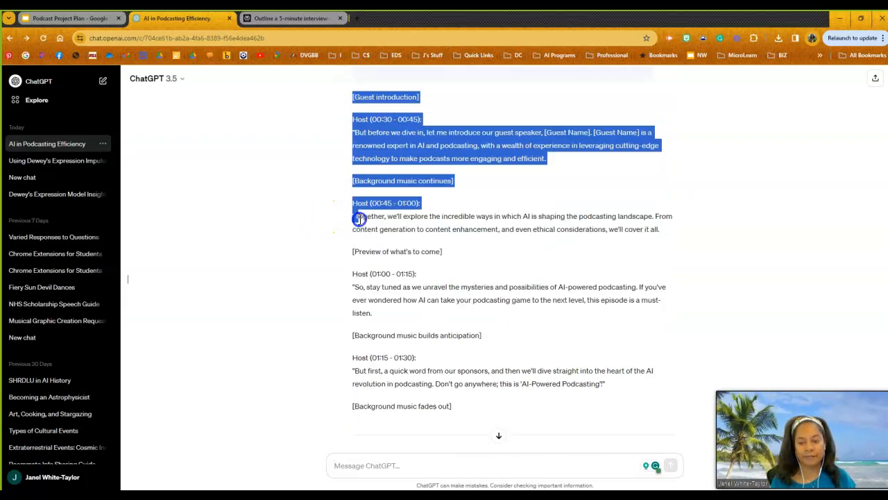
scroll("down", 3)
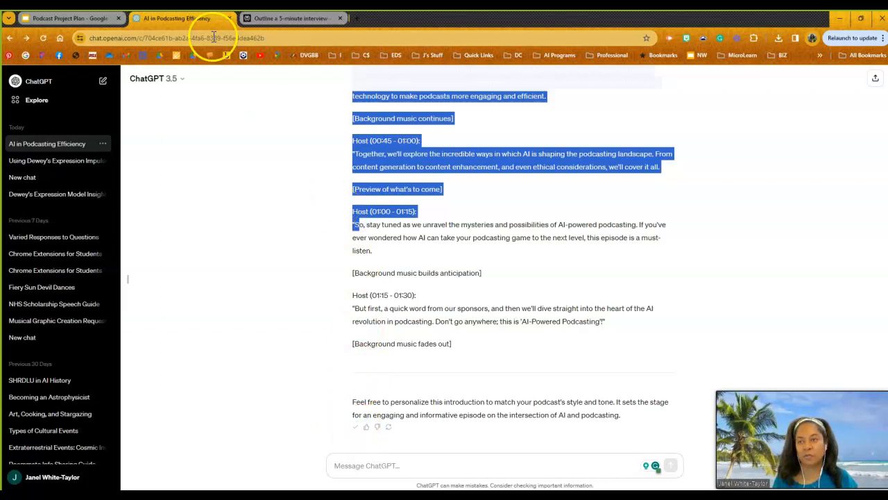
mouse_move(160, 62)
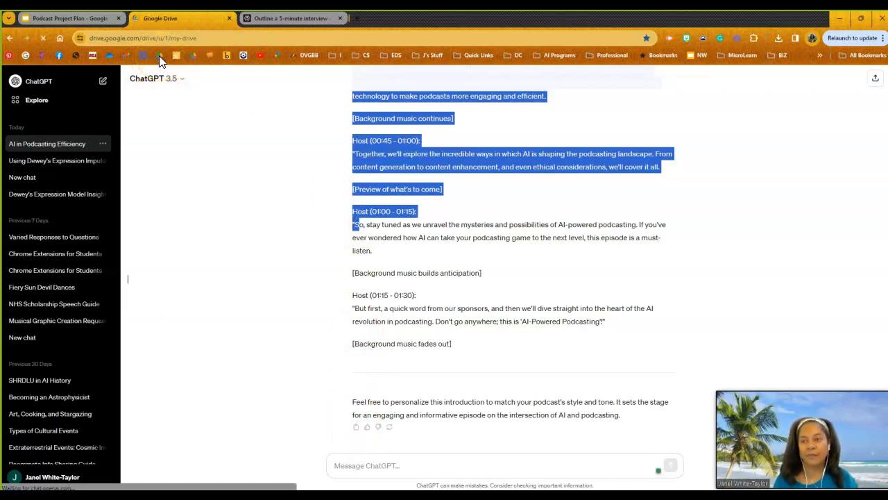
Step: Create a blank Google Doc from Google Drive via New > Google Docs
left_click(182, 18)
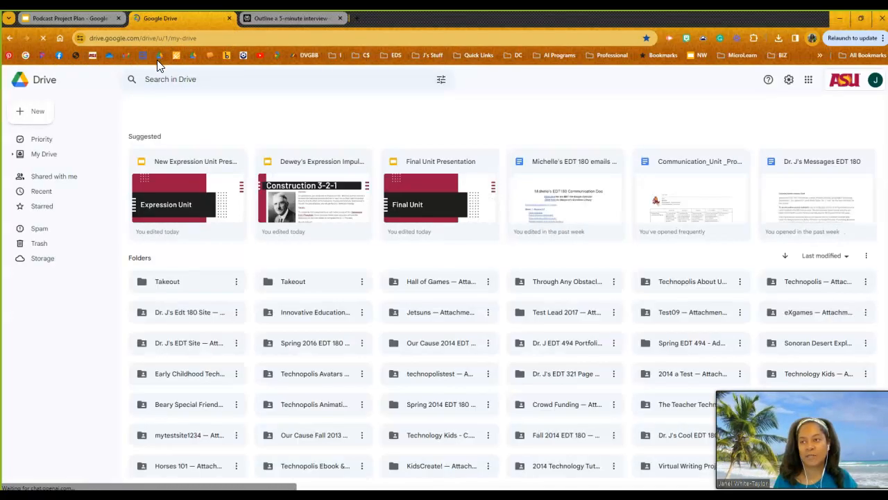
left_click(37, 111)
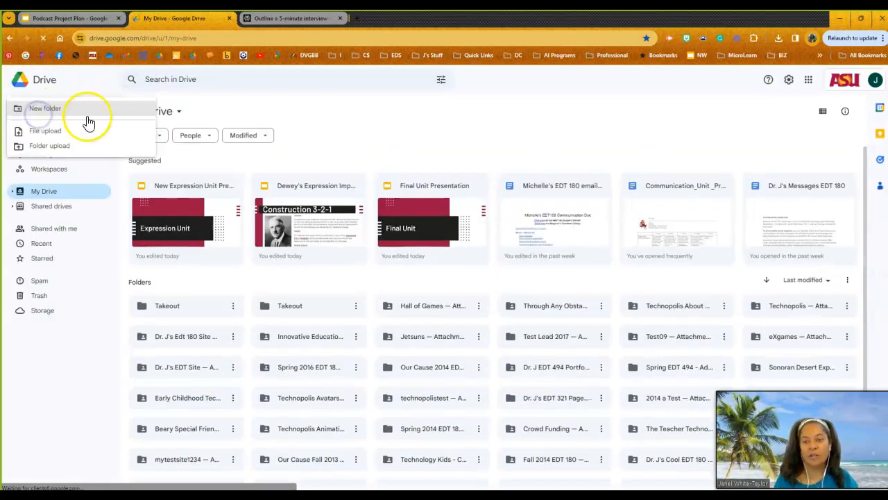
mouse_move(52, 174)
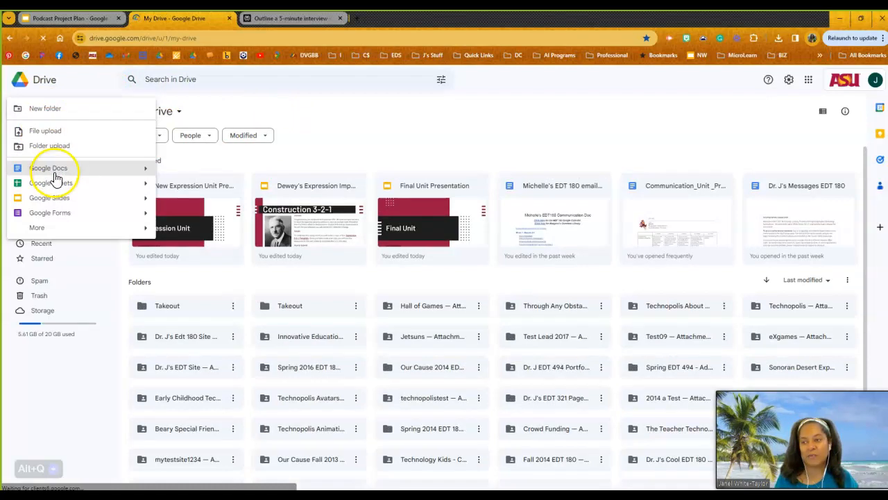
left_click(49, 168)
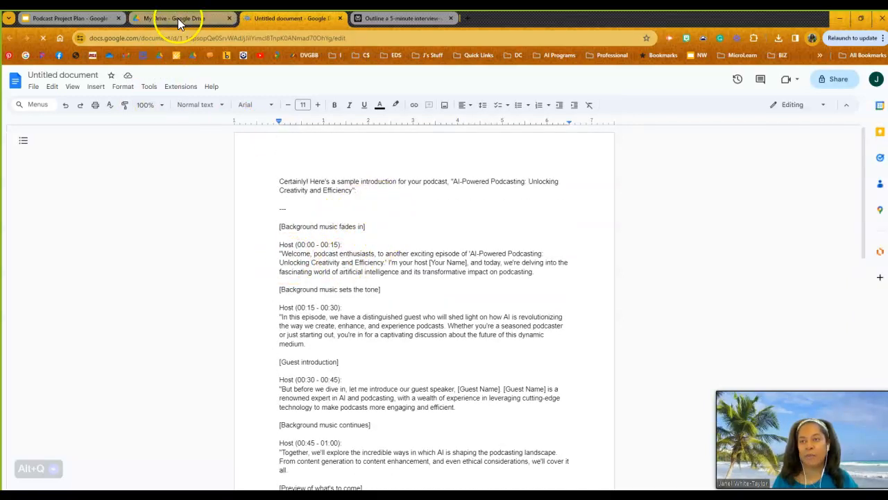
Step: Go back to the My Drive tab to return to ChatGPT
left_click(177, 18)
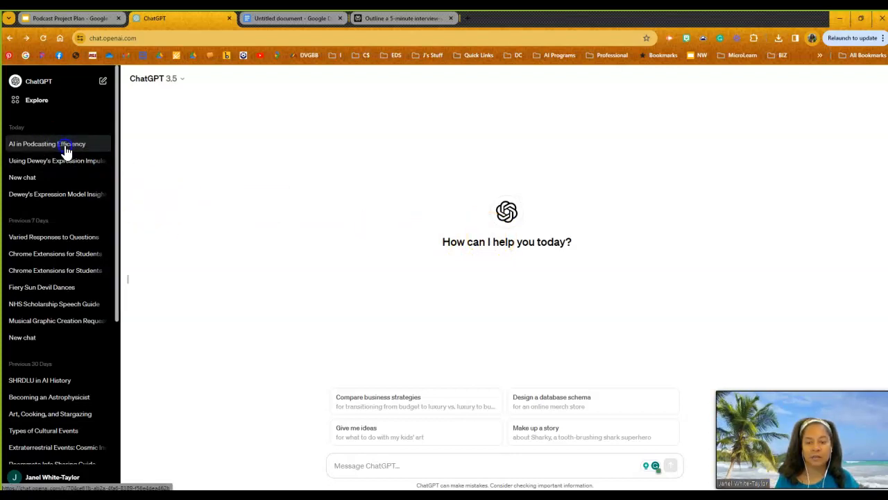
Step: Reopen the 'AI in Podcasting Efficiency' chat from the ChatGPT sidebar
left_click(46, 144)
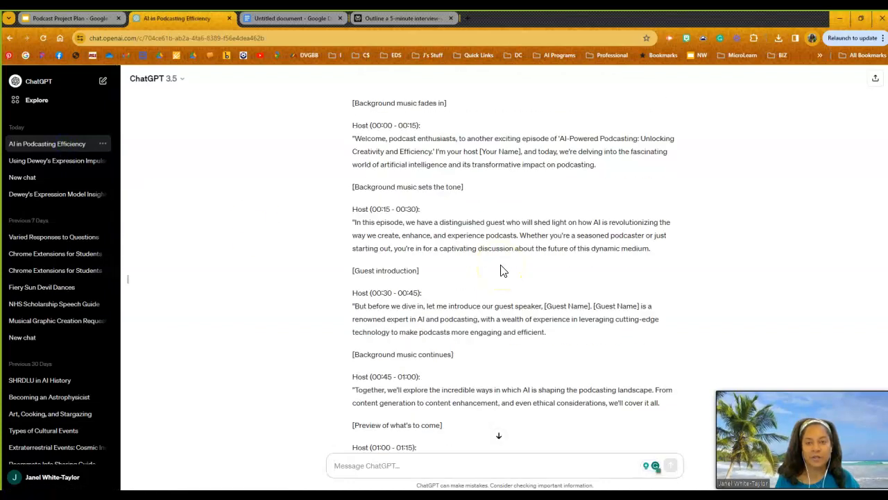
scroll("down", 3)
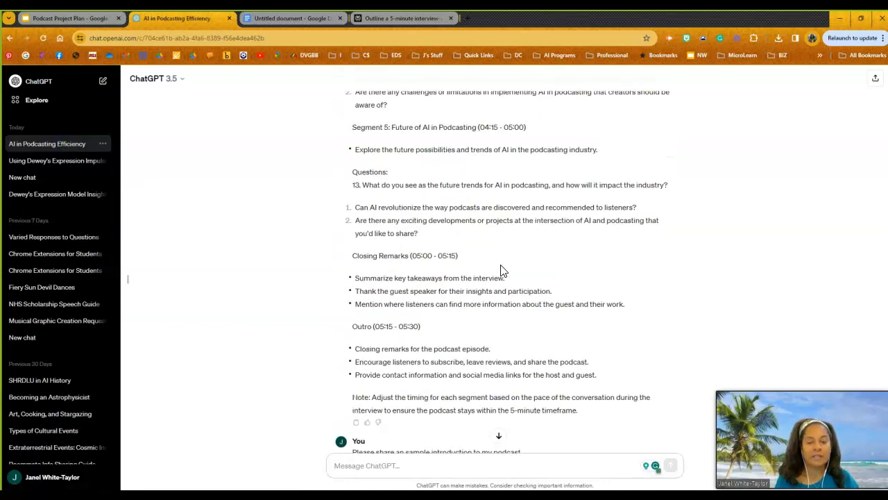
scroll("up", 3)
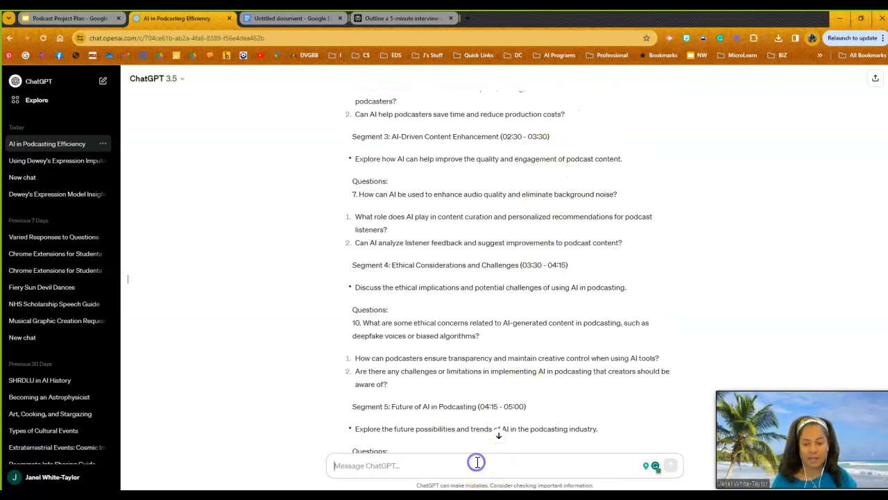
Step: Ask ChatGPT to refine the guest questions, read the reply, then switch to Perplexity
type("Refine the questions for my g")
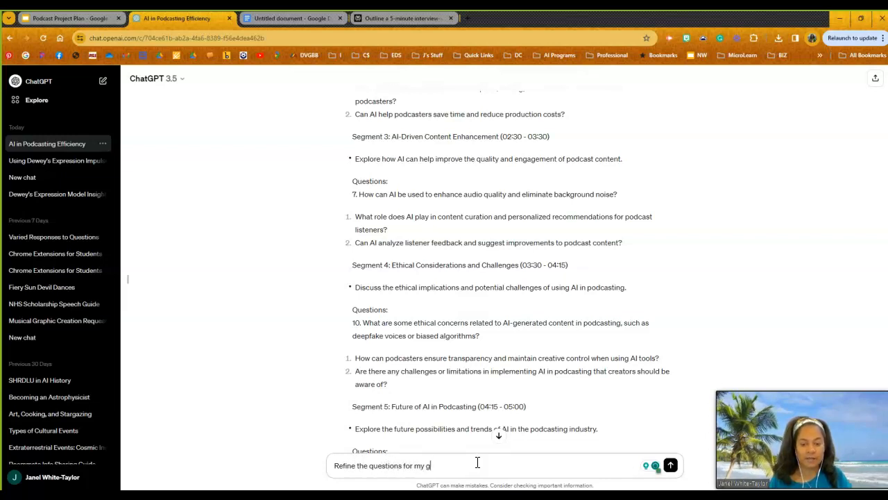
left_click(670, 464)
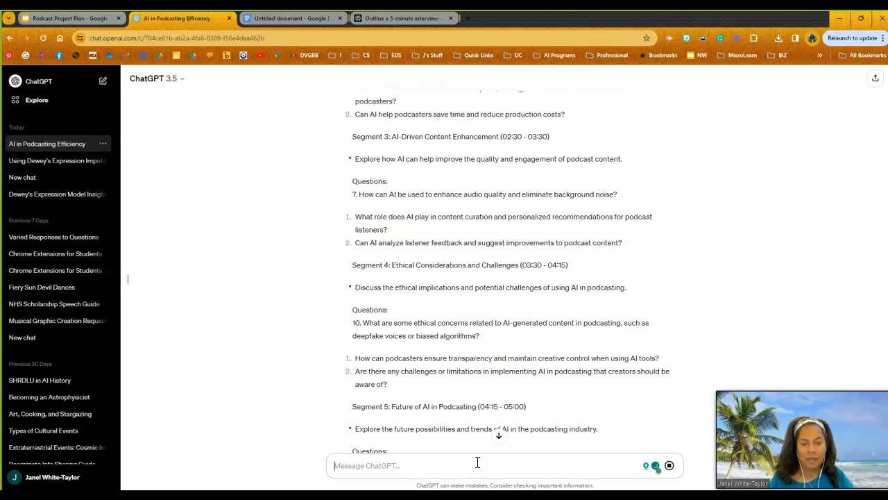
scroll("down", 3)
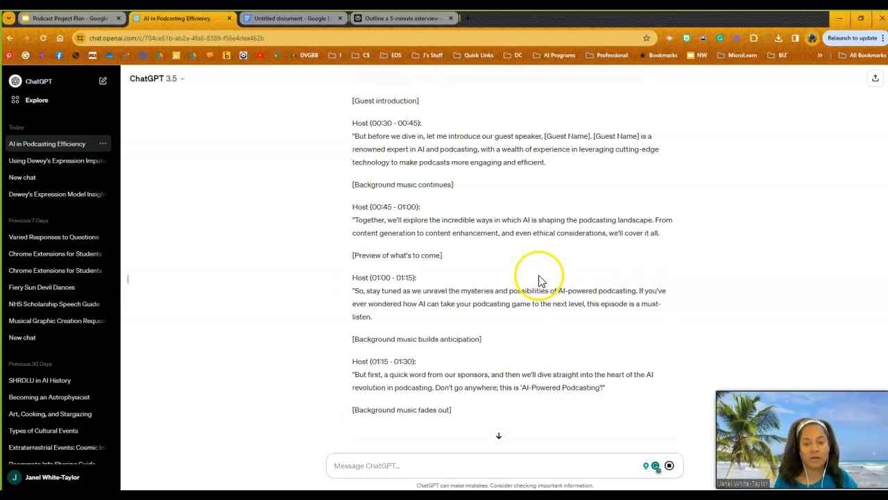
scroll("down", 3)
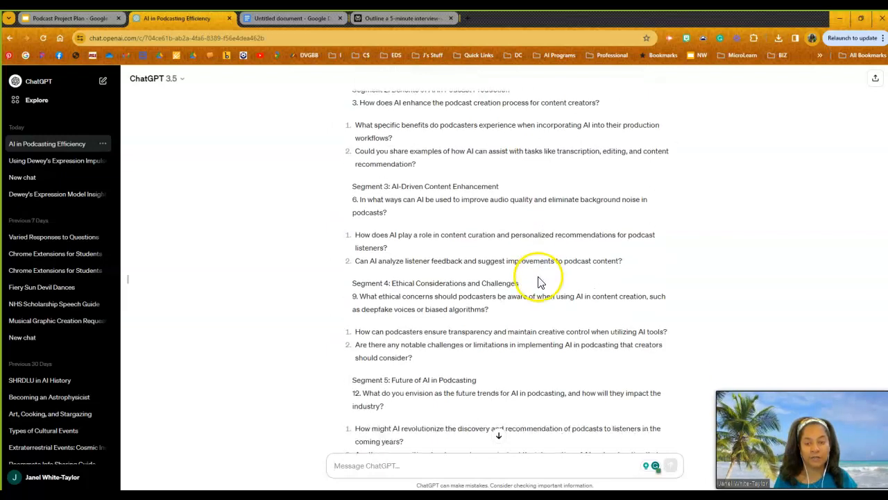
scroll("down", 3)
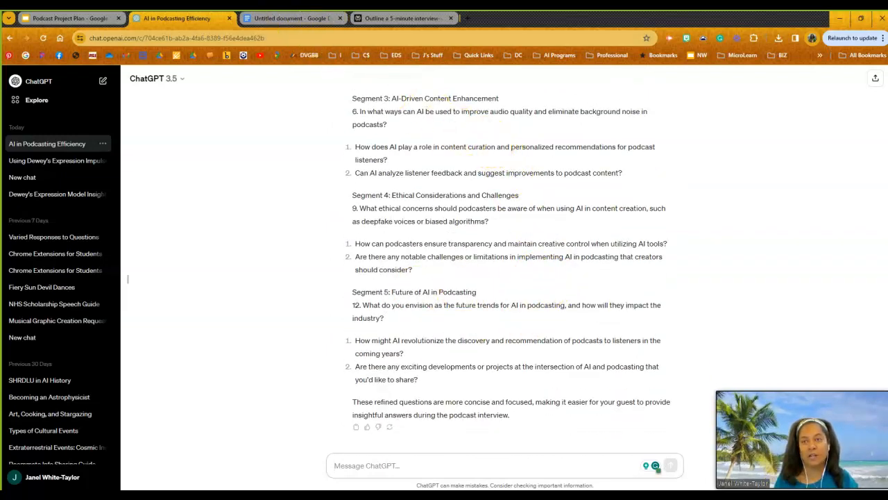
left_click(402, 18)
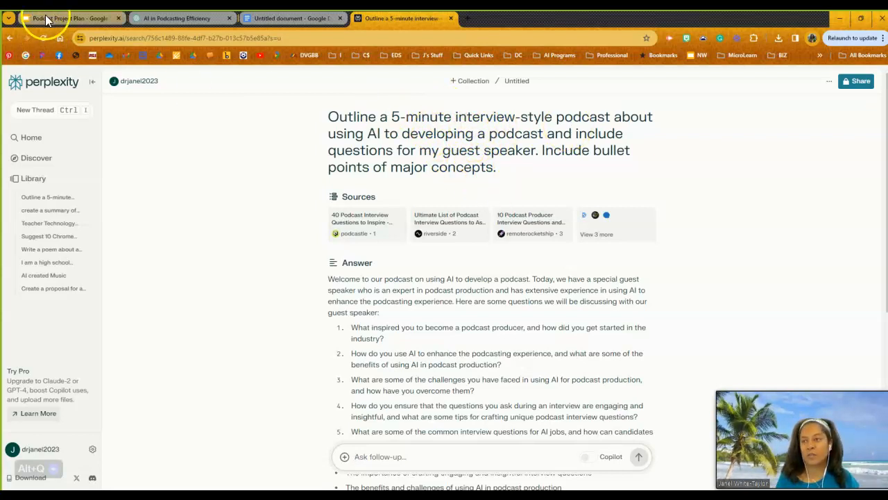
left_click(65, 18)
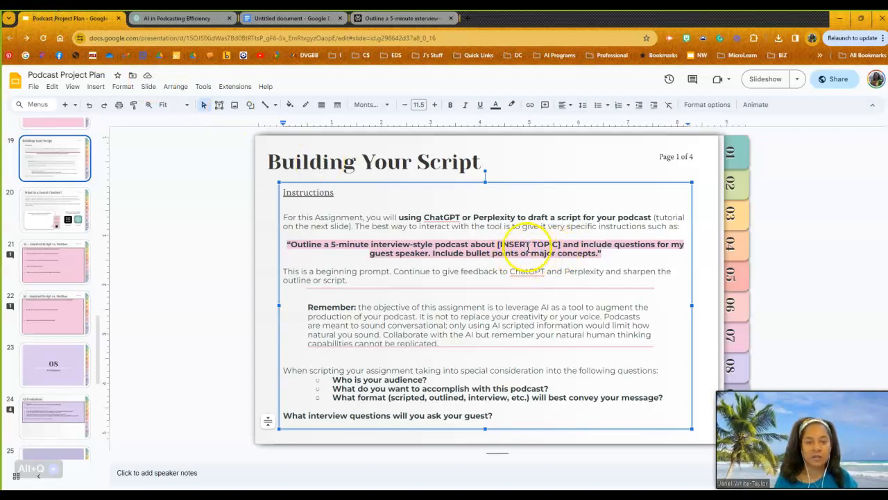
left_click(402, 18)
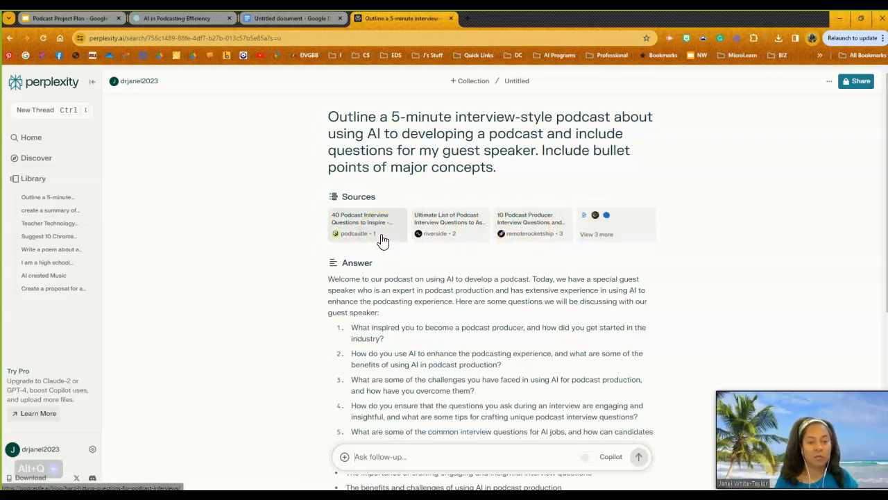
scroll("down", 3)
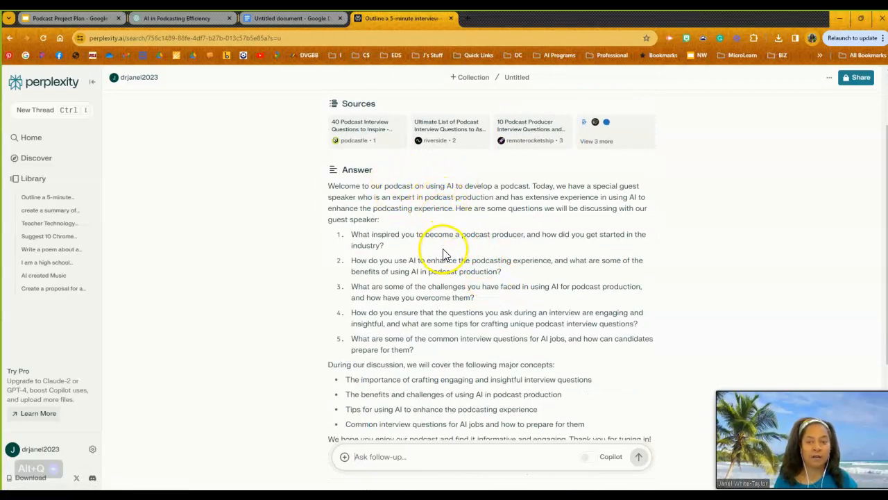
mouse_move(416, 210)
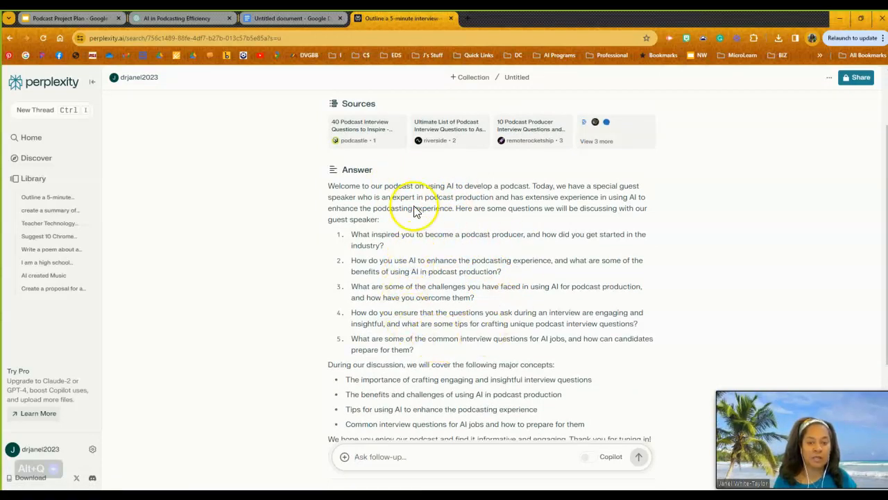
scroll("down", 3)
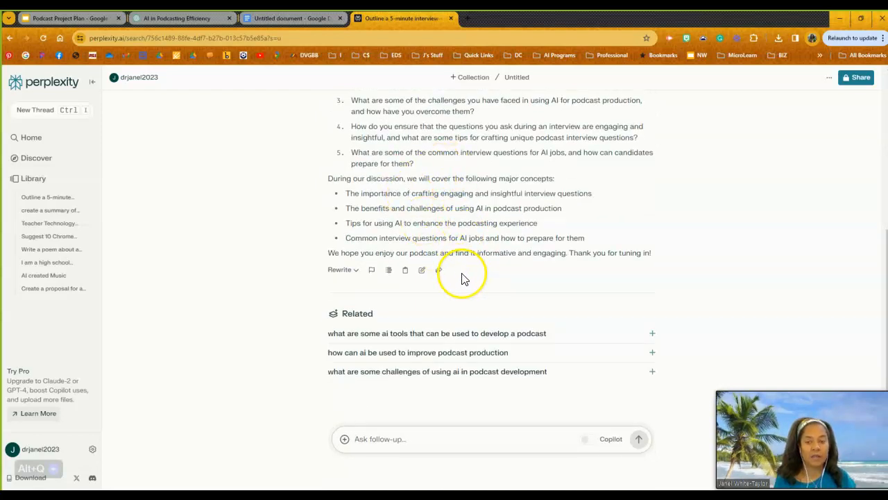
mouse_move(366, 341)
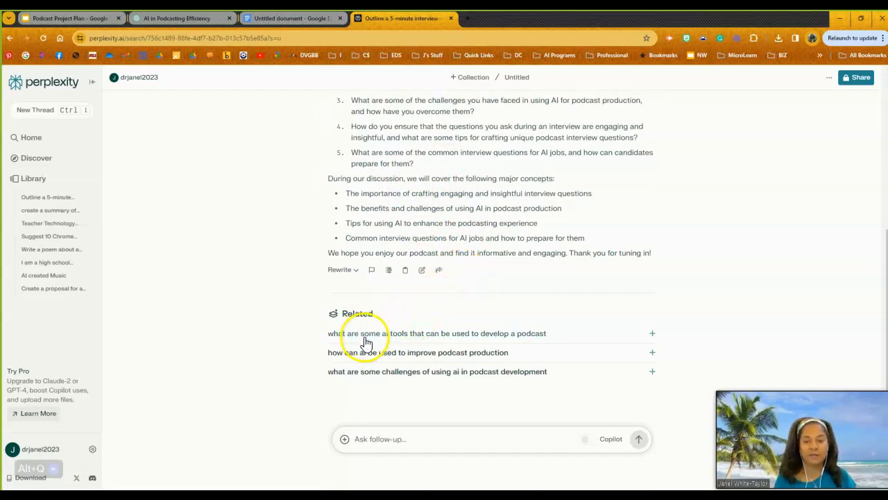
mouse_move(444, 340)
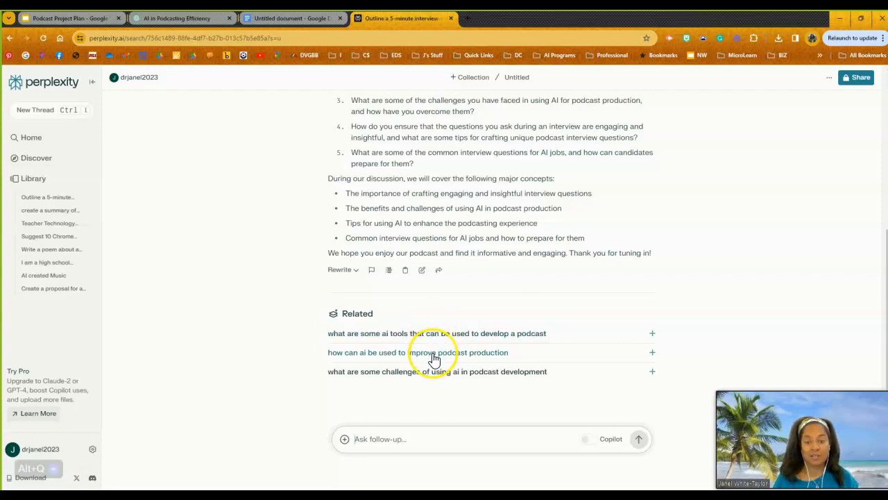
mouse_move(390, 361)
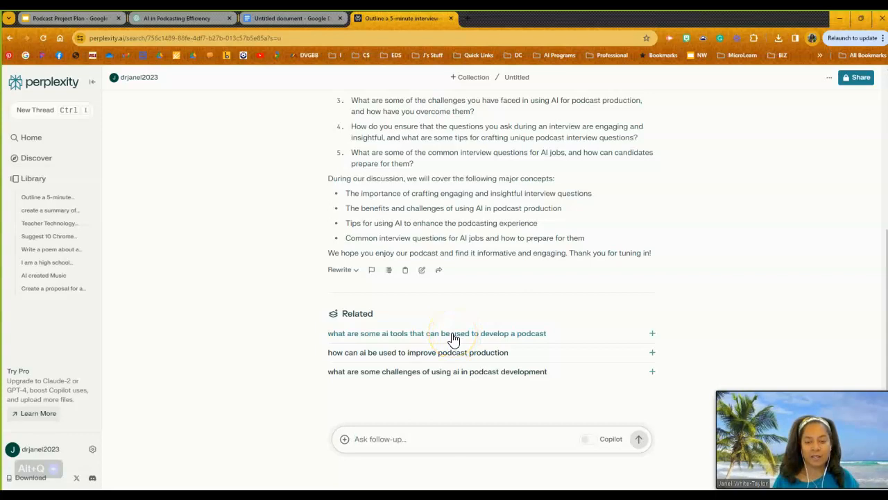
Step: Ask the related AI podcasting tools question and scroll to the Podcastle and Descript answer
left_click(437, 333)
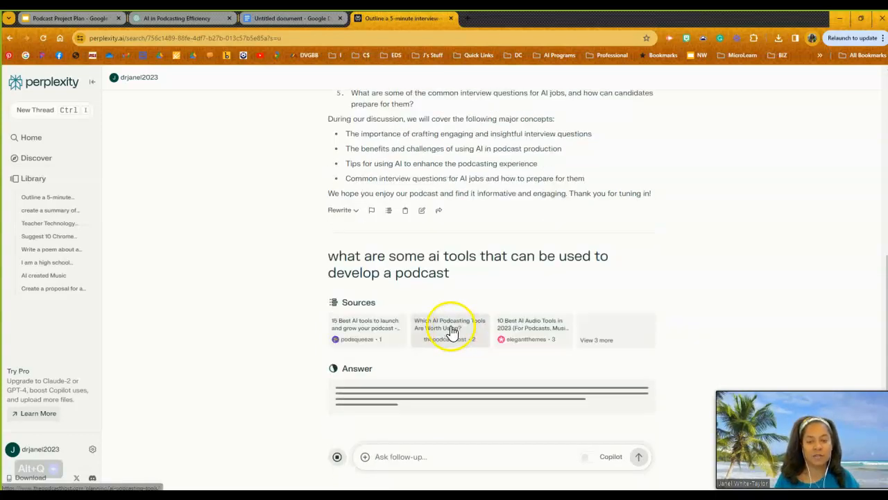
scroll("down", 3)
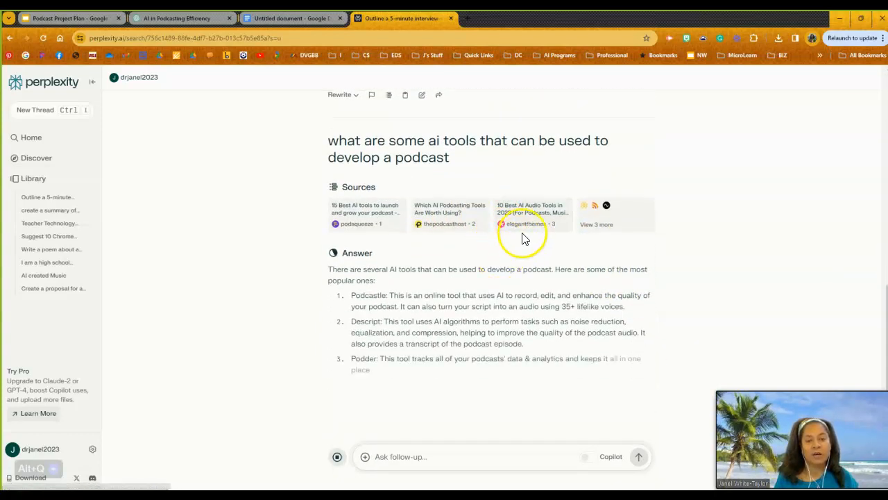
scroll("down", 3)
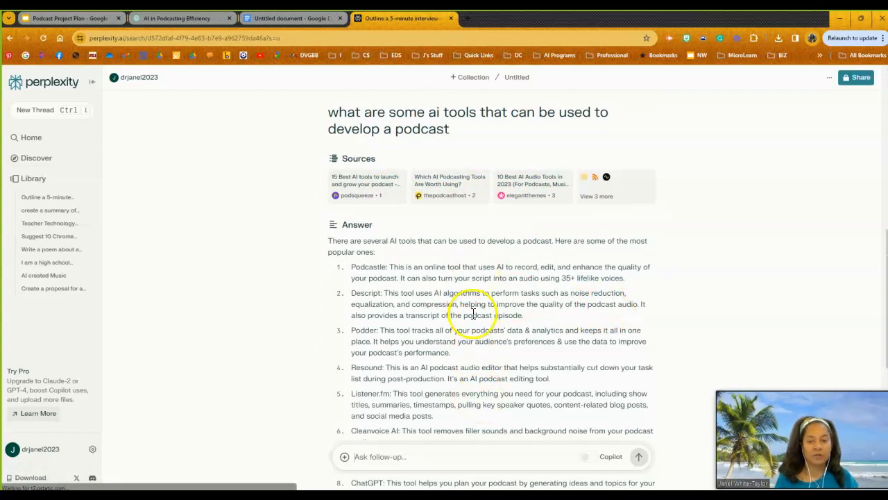
mouse_move(517, 291)
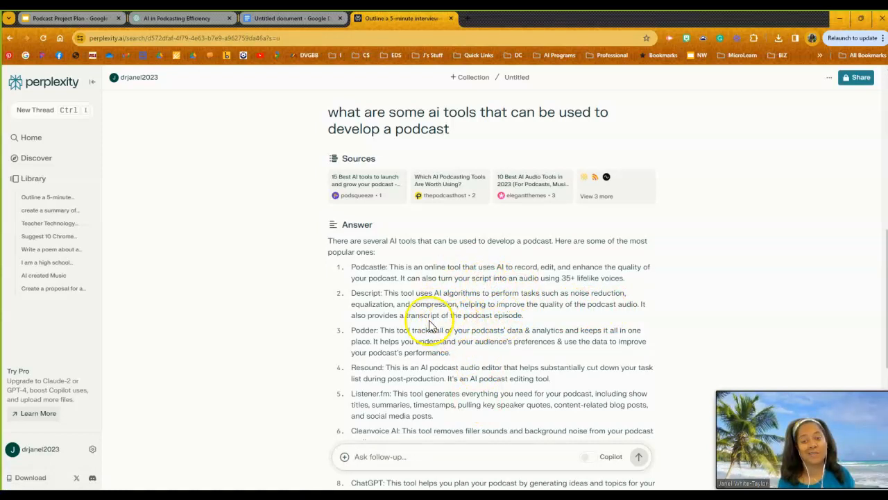
scroll("down", 3)
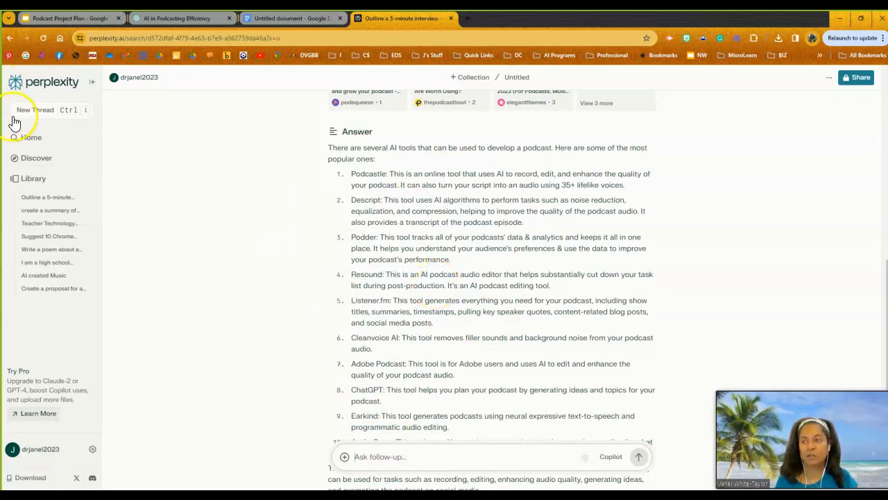
Step: Start a new Perplexity thread, glance at the Podcast Project Plan tab, and return
left_click(35, 110)
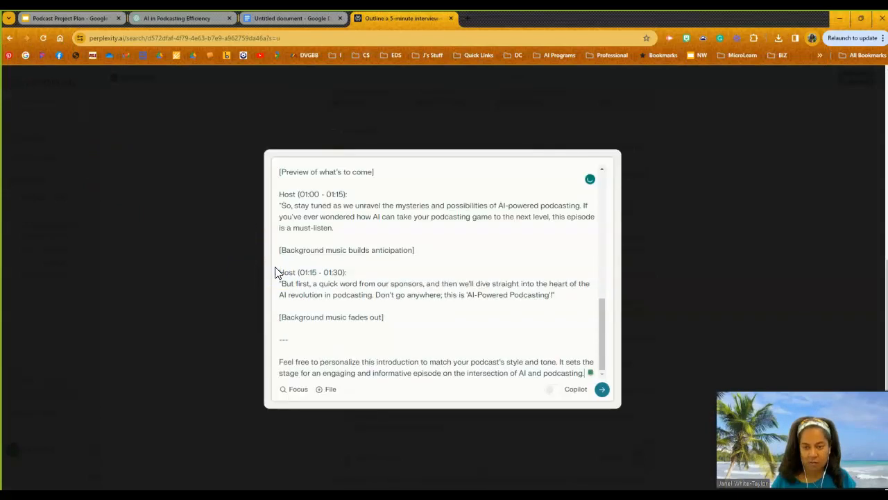
mouse_move(468, 327)
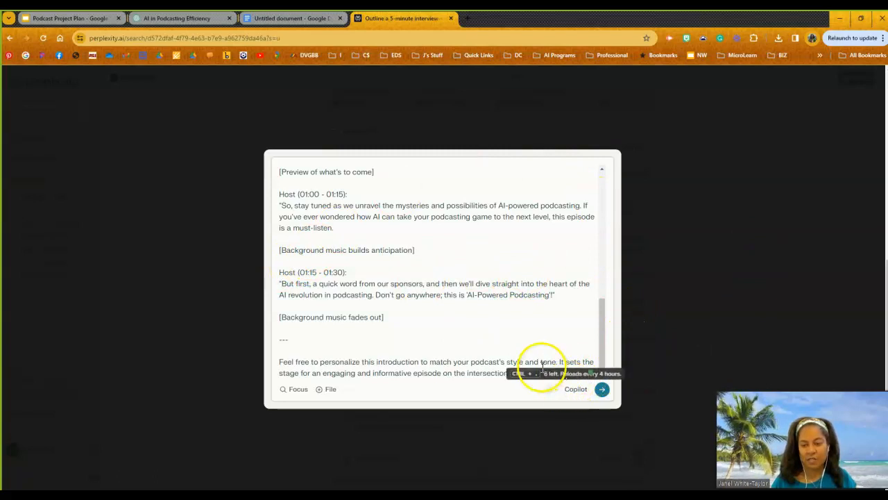
mouse_move(257, 374)
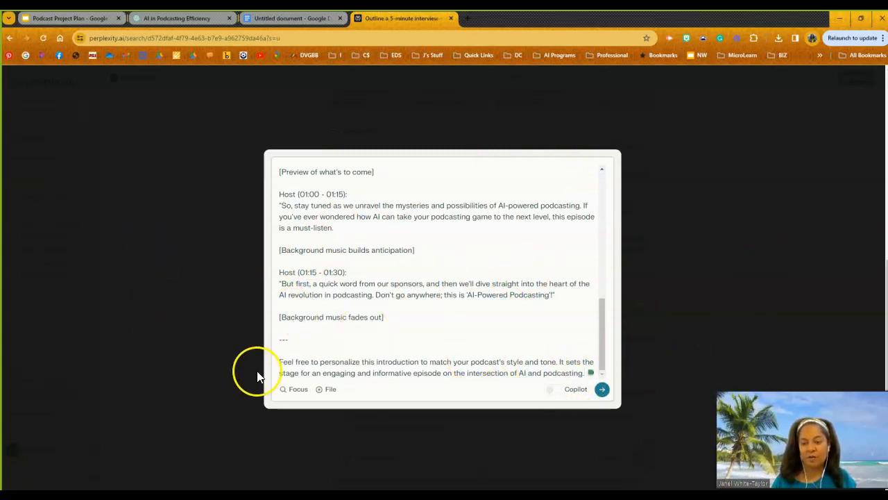
mouse_move(330, 389)
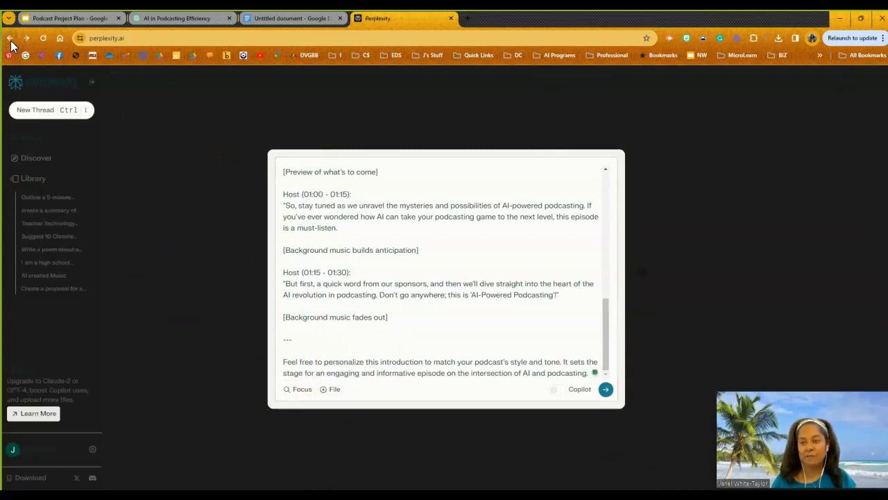
left_click(69, 18)
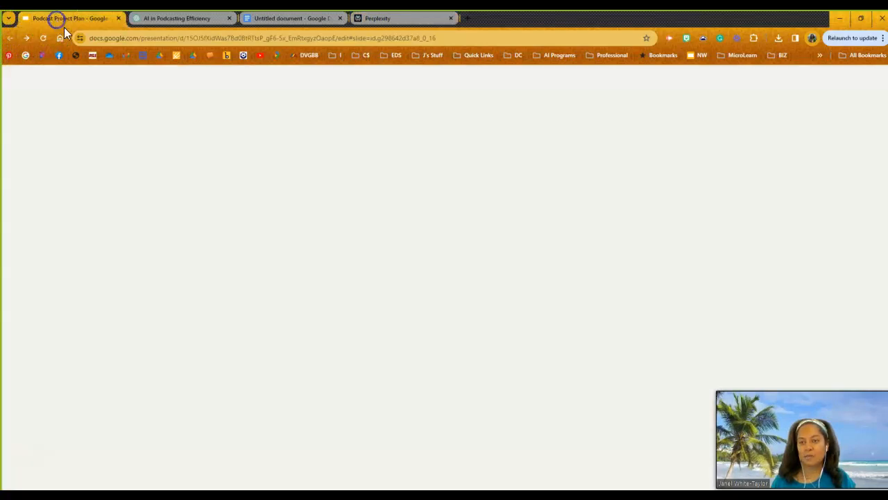
left_click(69, 18)
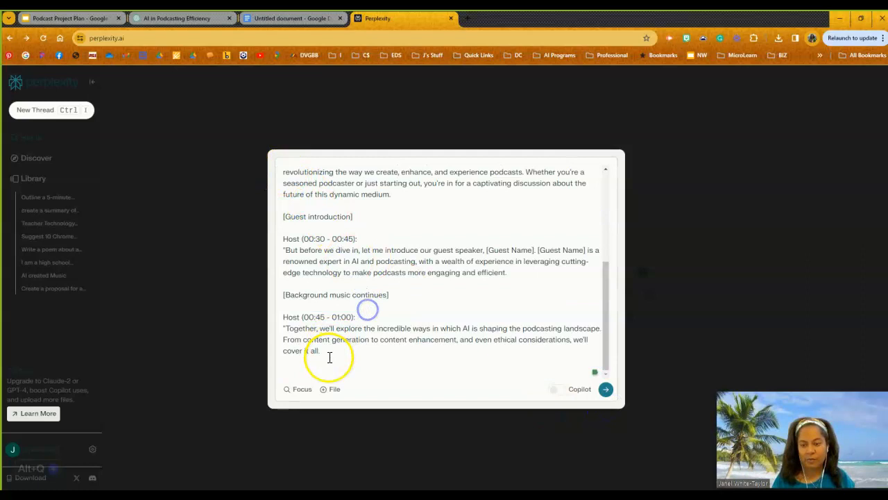
scroll("up", 3)
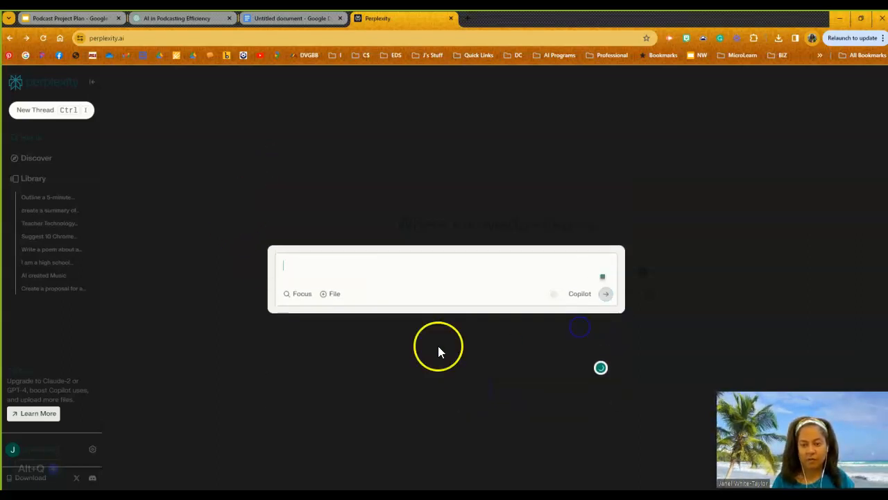
Step: Submit the 5-minute interview-style outline prompt with [INSERT TOPIC] replaced by 'wellness'
type("Outline a 5-minute interview-style podcast about [INSERT TOPIC] and include questions for my guest speaker. Include bullet points of major concepts.")
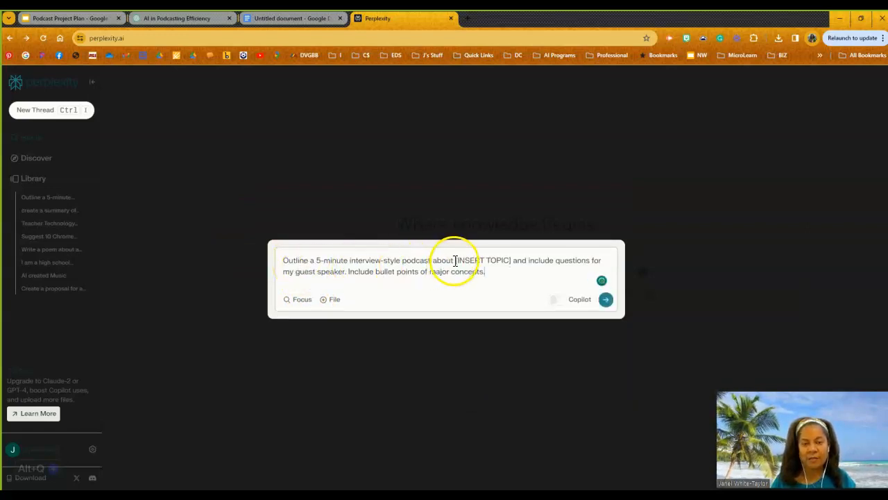
double_click(479, 260)
type("exce")
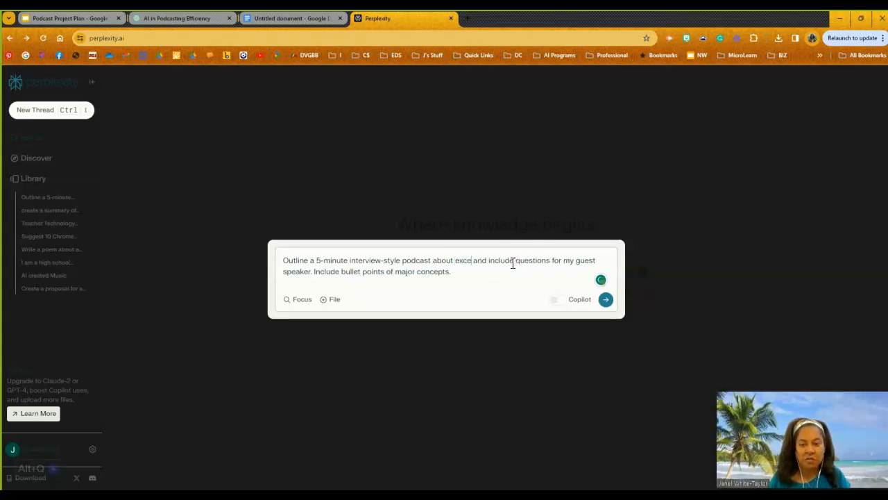
key("Backspace")
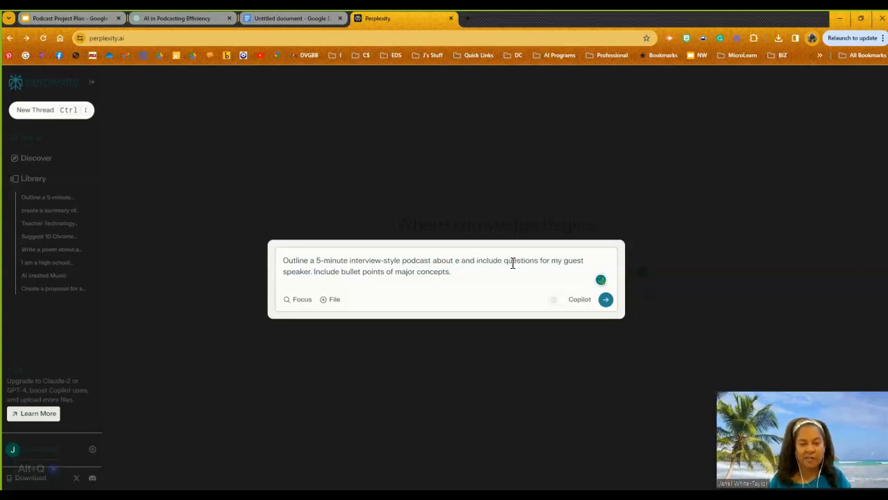
type("wellness")
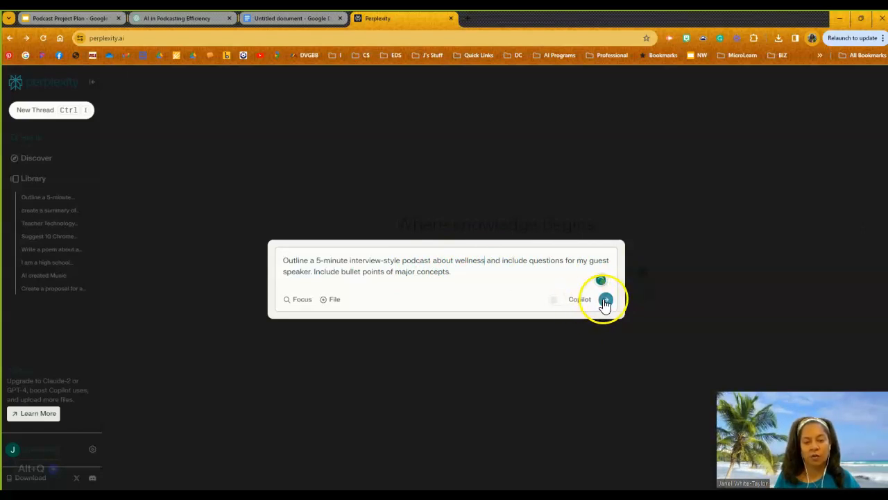
left_click(605, 299)
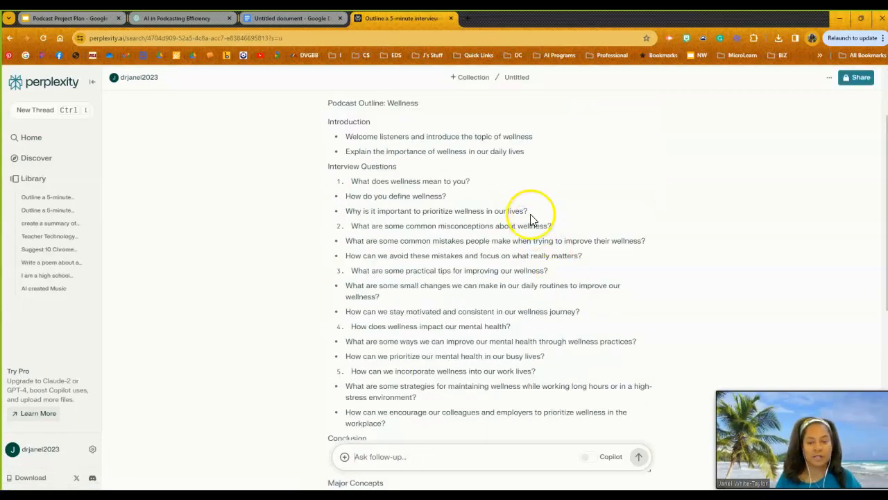
Step: Read through the wellness outline, then open 'what are some common wellness practices'
scroll("down", 3)
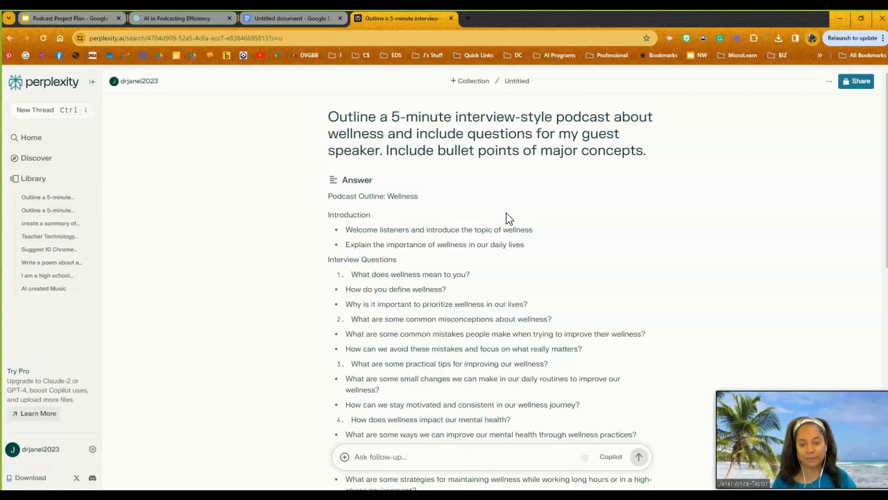
scroll("down", 3)
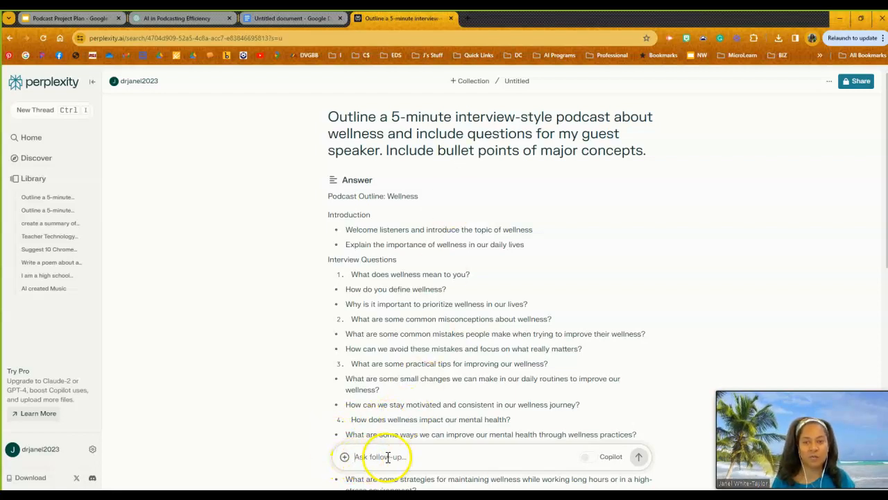
scroll("down", 3)
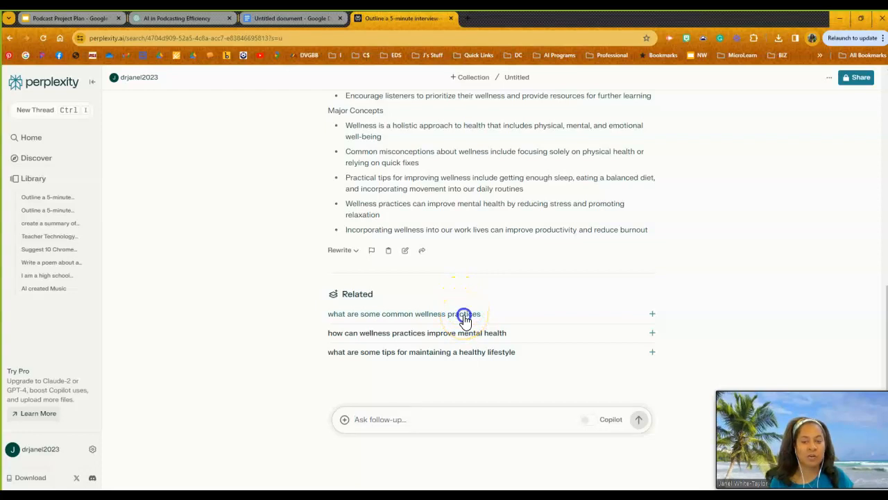
left_click(465, 313)
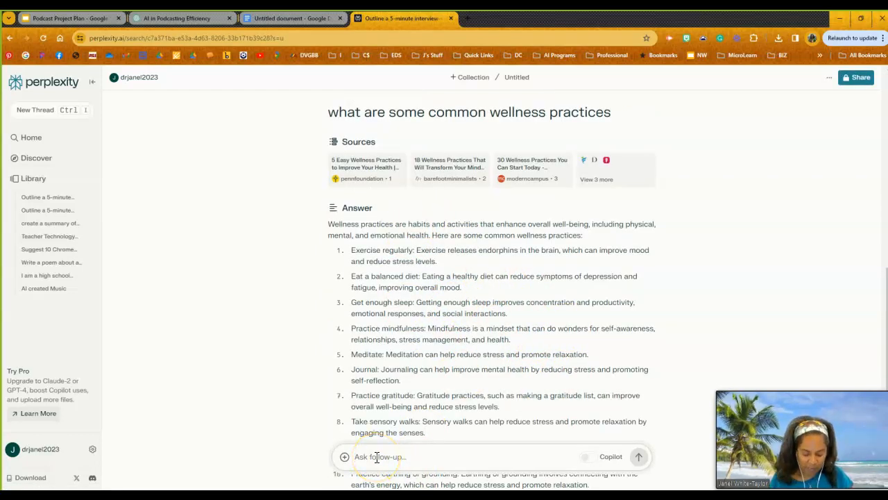
Step: Type the follow-up 'Generate a script for my podcast using the information above' without sending
type("Generate a")
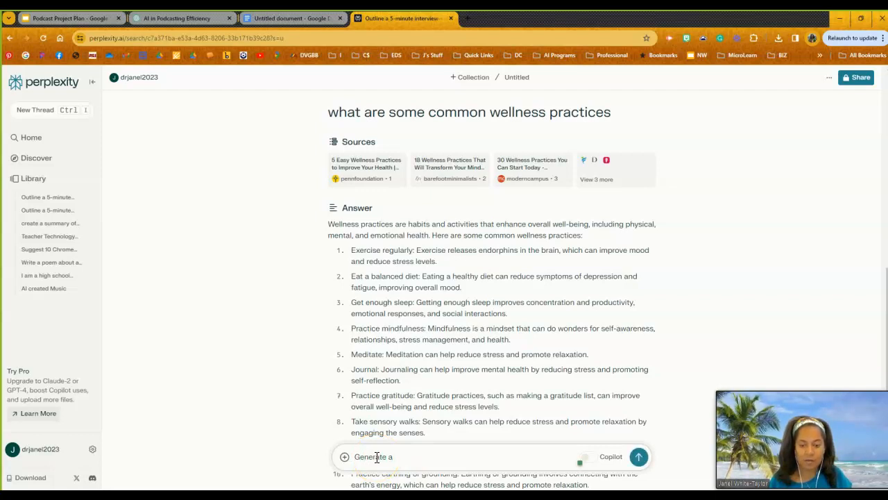
type("scrip")
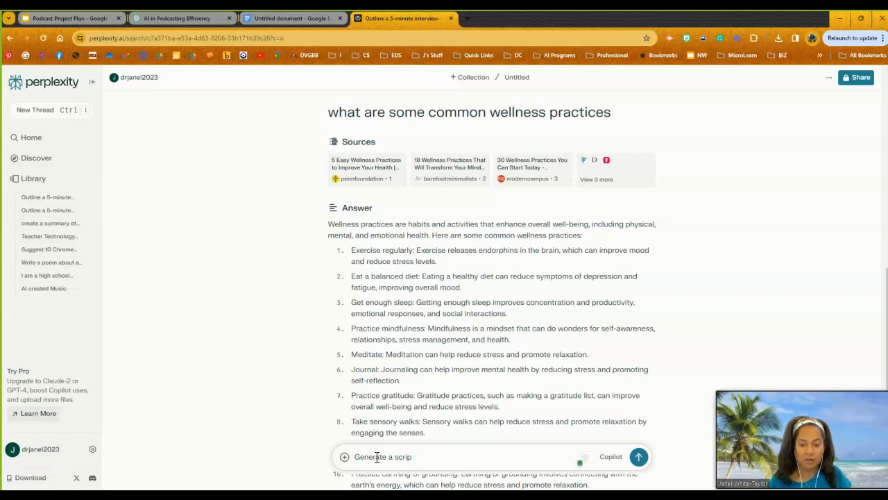
type("for my p")
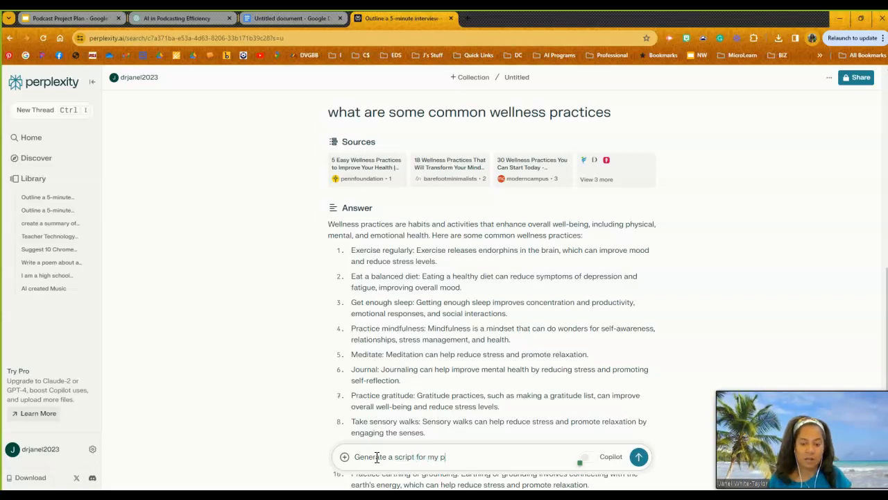
type("odcast s")
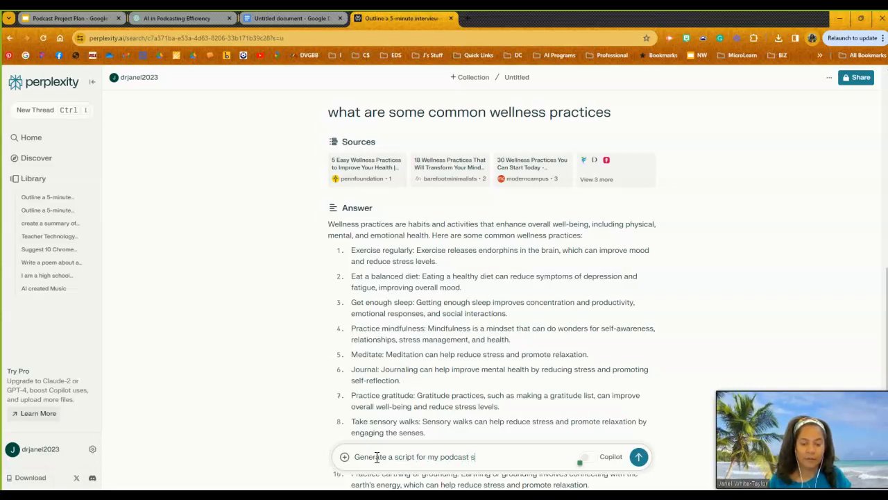
type("using the information a")
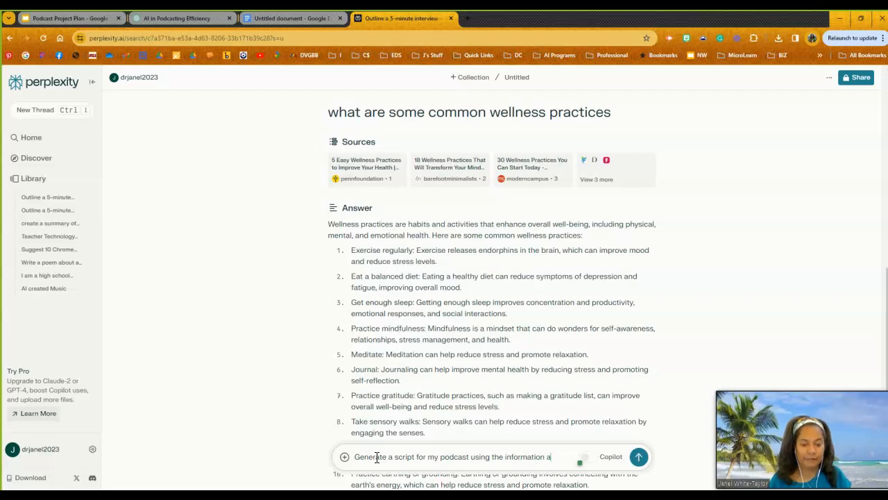
type("bove")
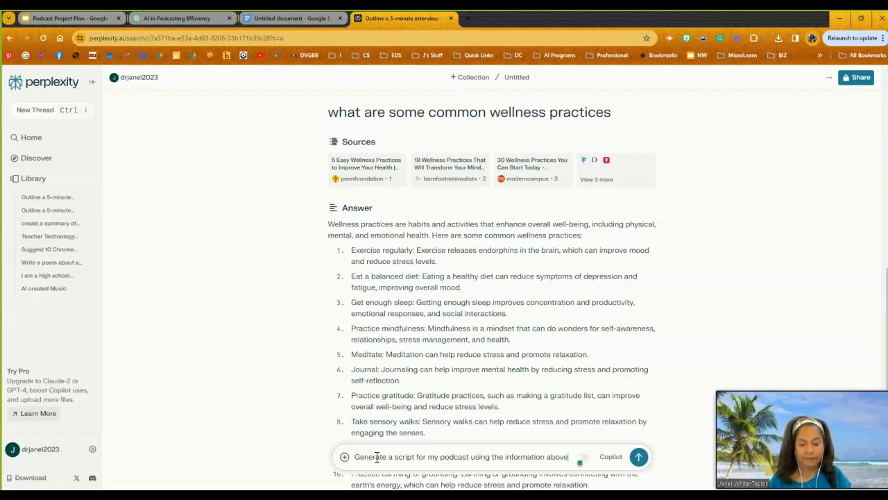
left_click(638, 456)
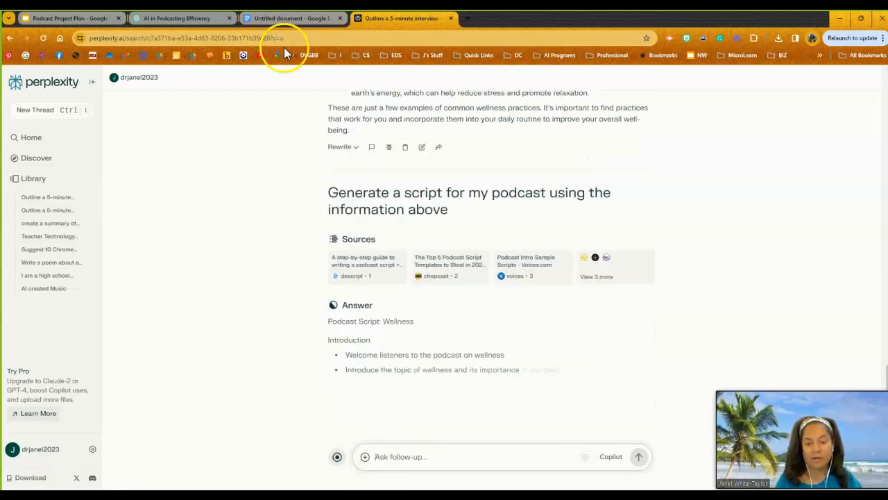
scroll("down", 3)
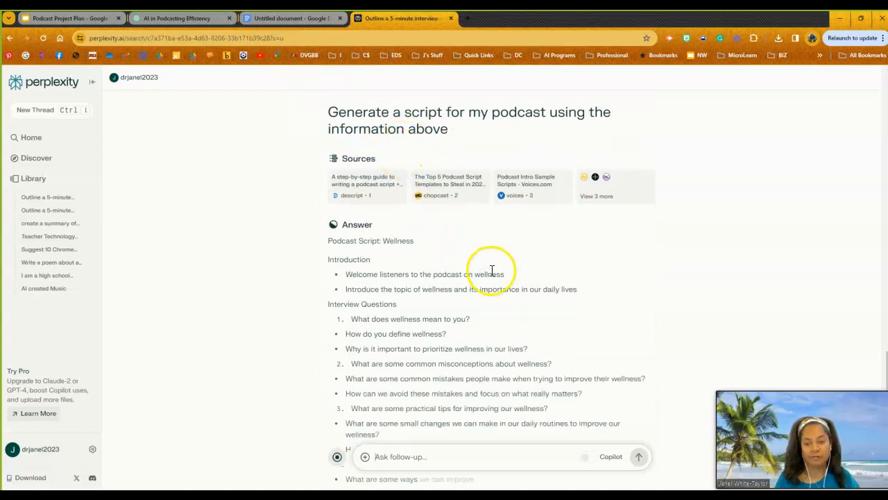
scroll("down", 3)
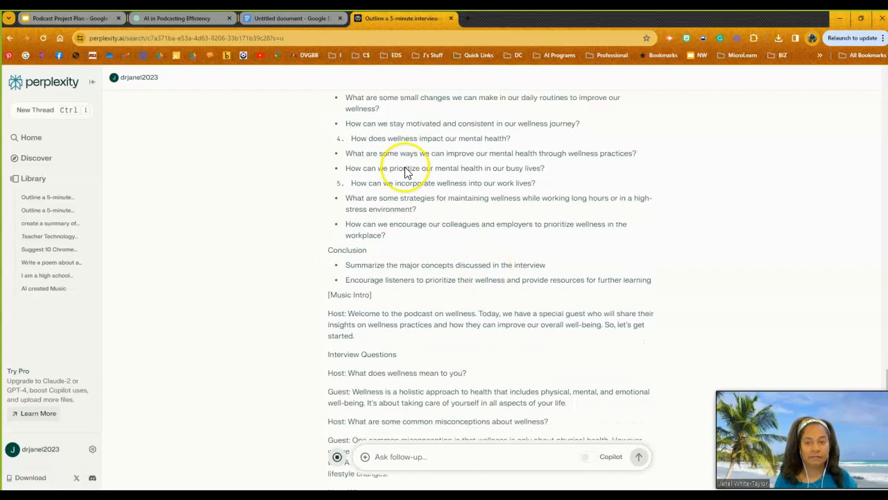
scroll("down", 3)
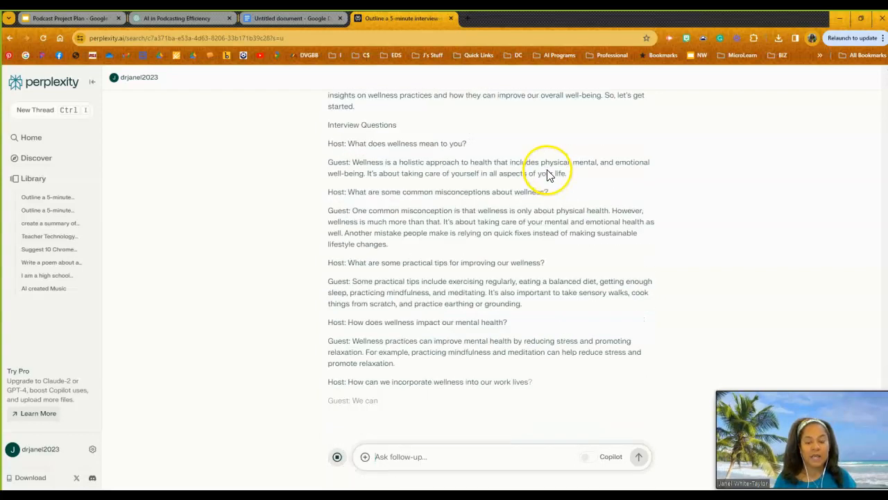
scroll("down", 3)
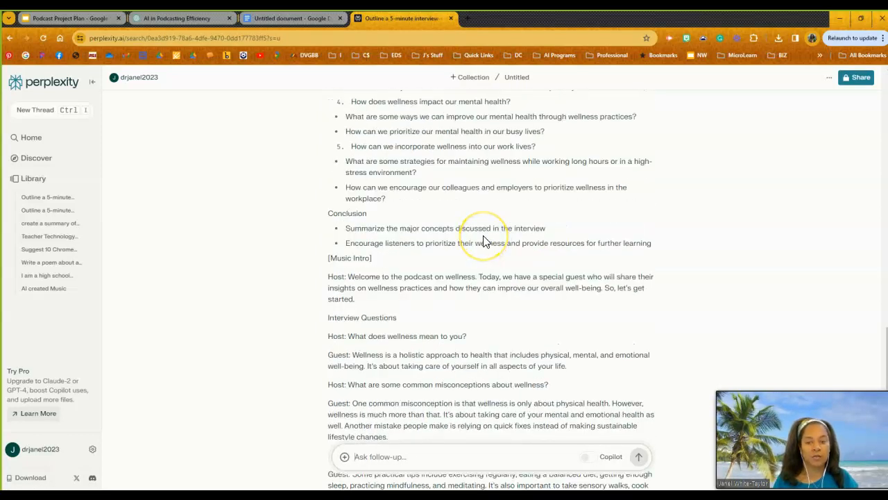
scroll("down", 3)
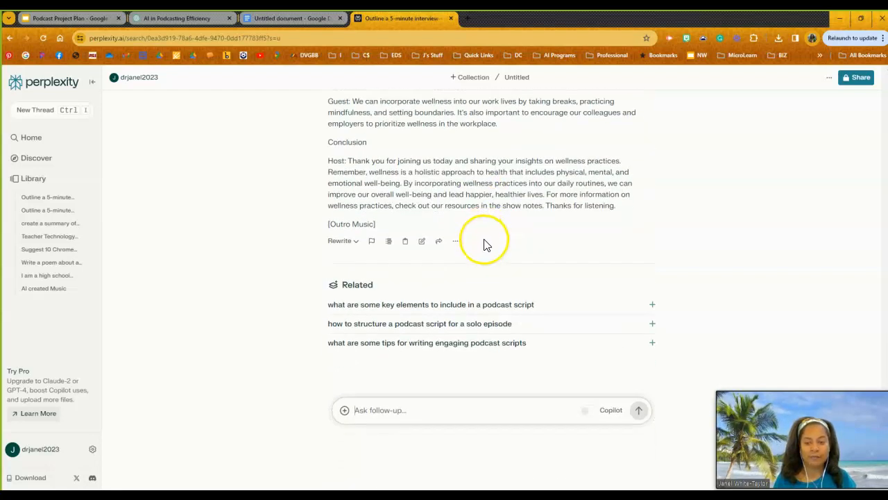
left_click(405, 241)
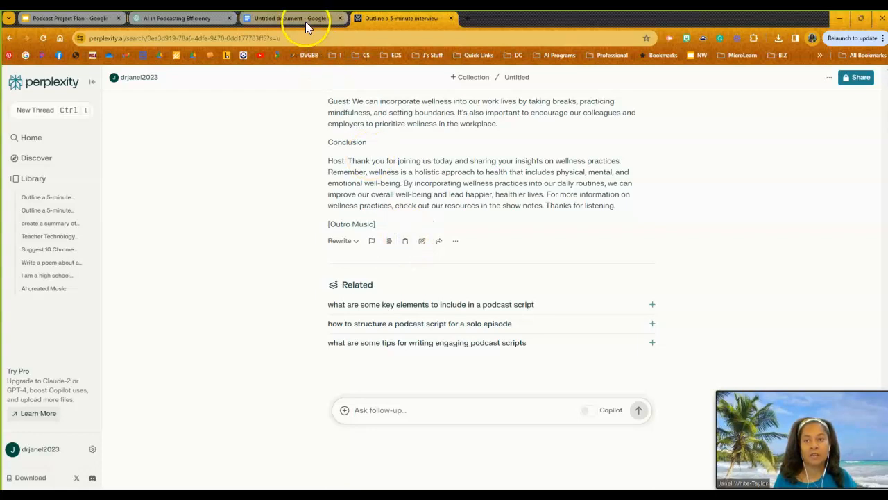
Step: Select and copy citation lines [1]–[6] at the end of the pasted podcast script
left_click(292, 18)
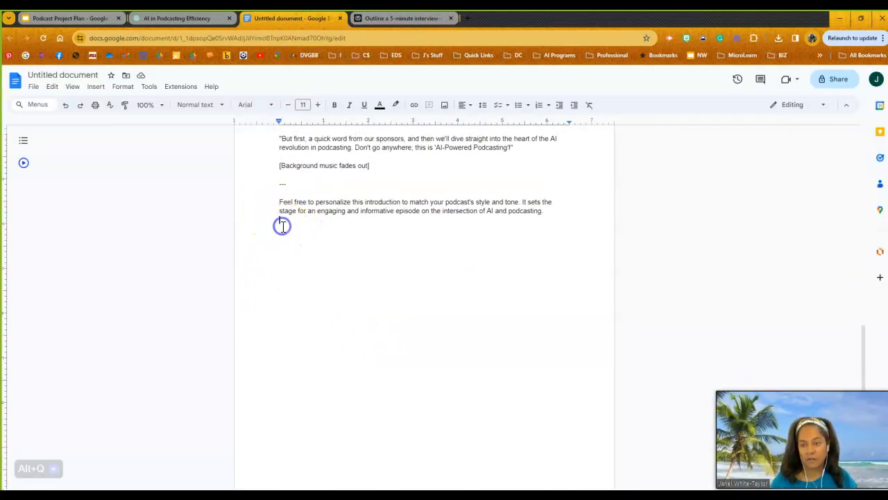
left_click(281, 225)
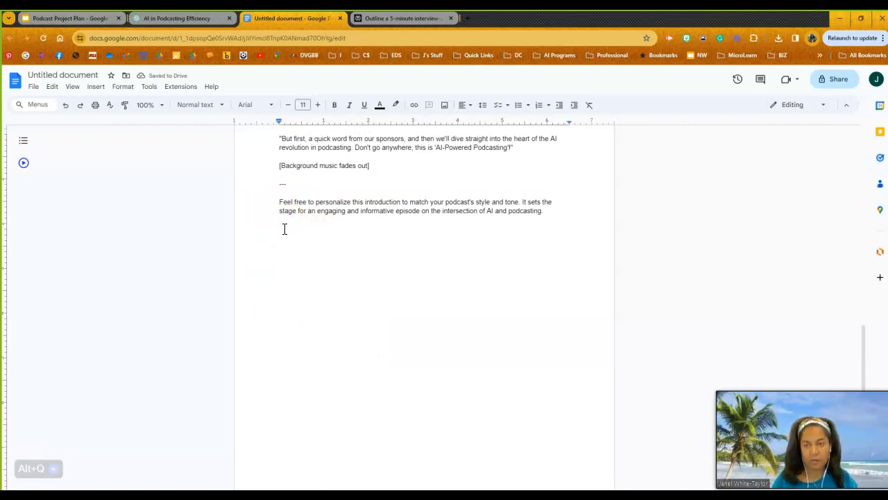
scroll("down", 3)
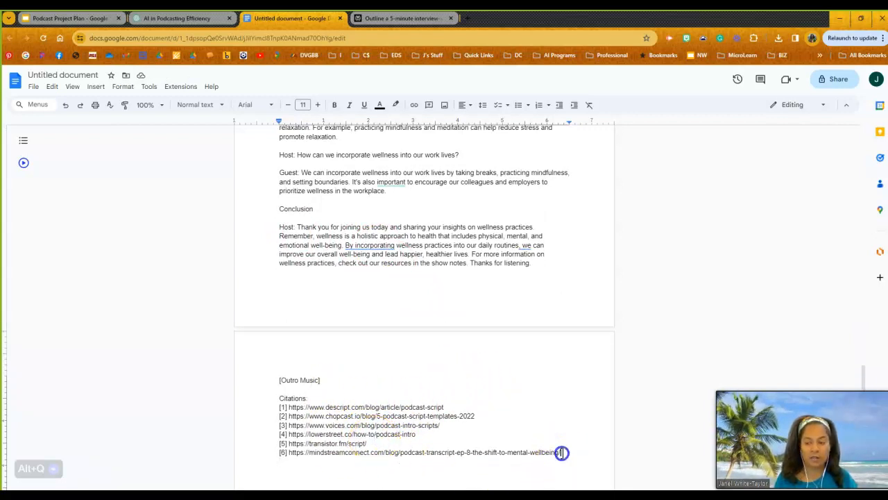
left_click_drag(561, 452, 277, 415)
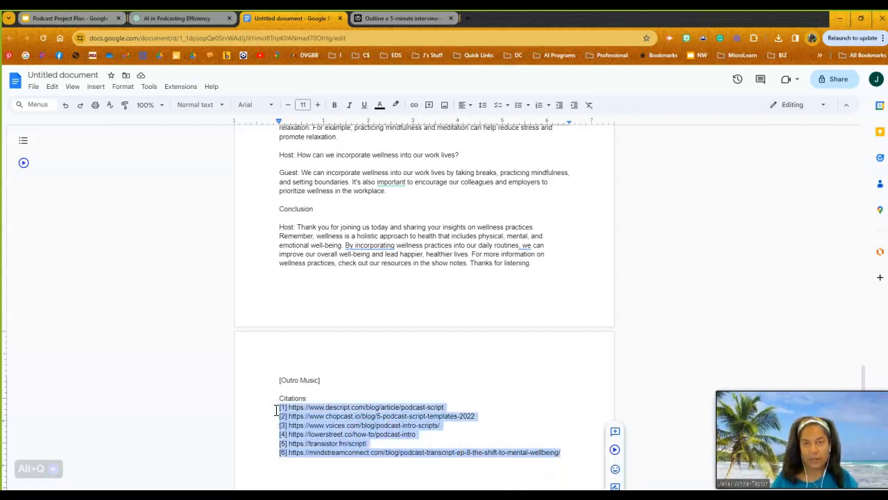
Step: Type a Perplexity follow-up asking to put the citations in alphabetical APA format
left_click(399, 18)
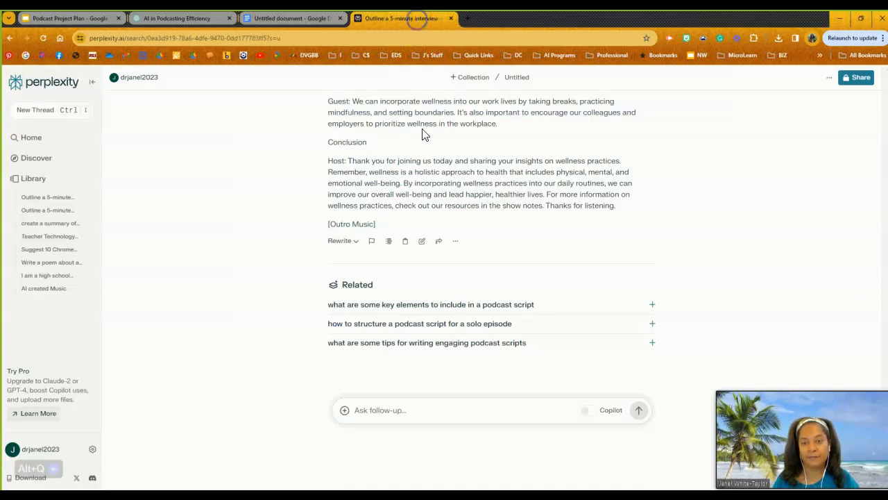
left_click(388, 409)
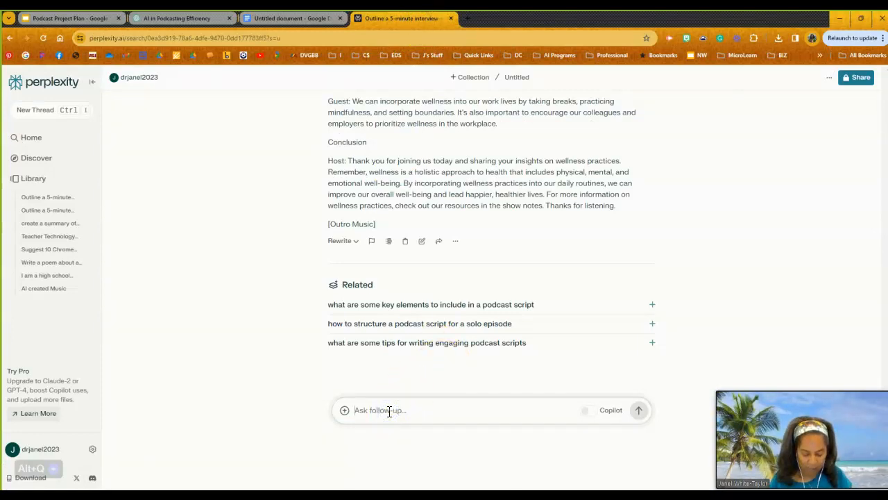
type("Put the follwng")
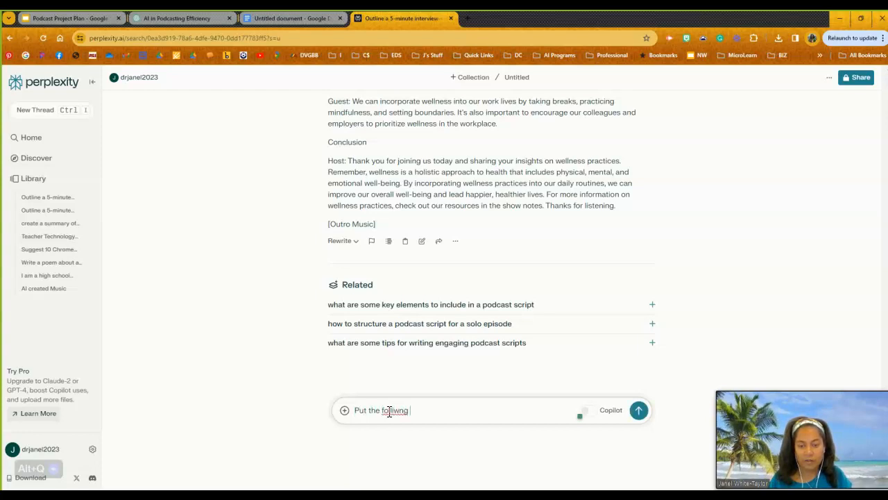
key("Backspace")
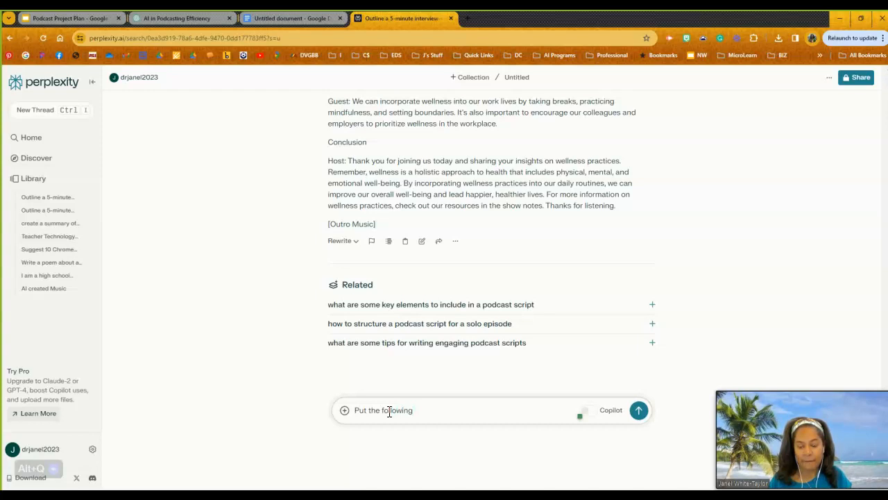
type("citi")
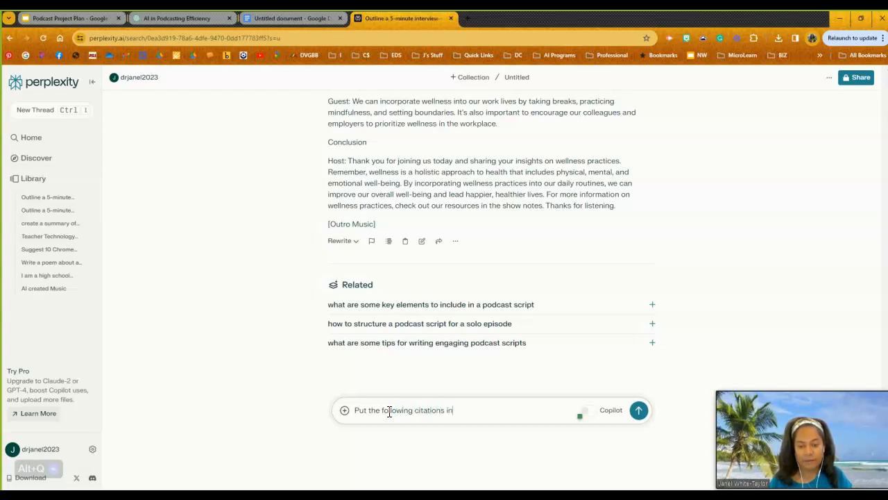
type("alp")
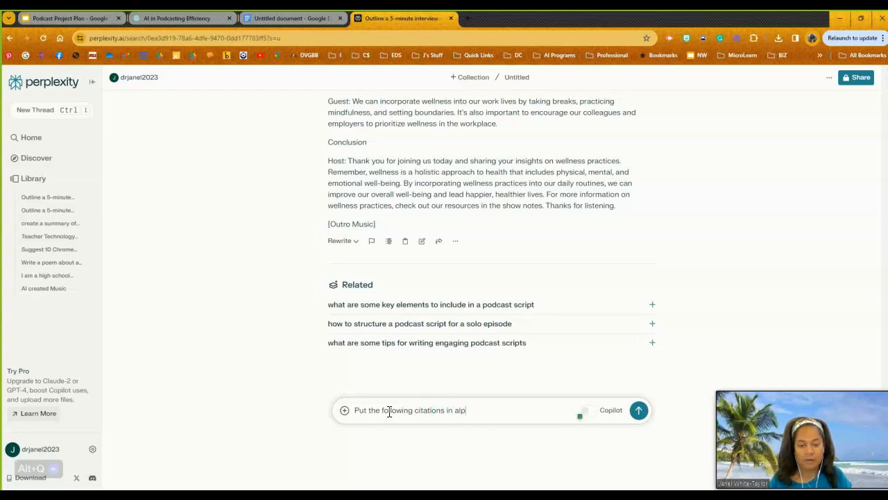
type("habet")
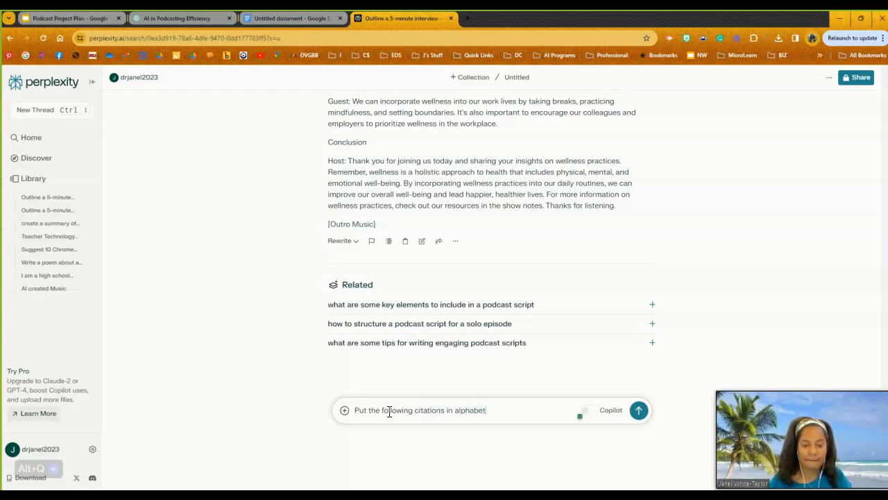
type("ical order and")
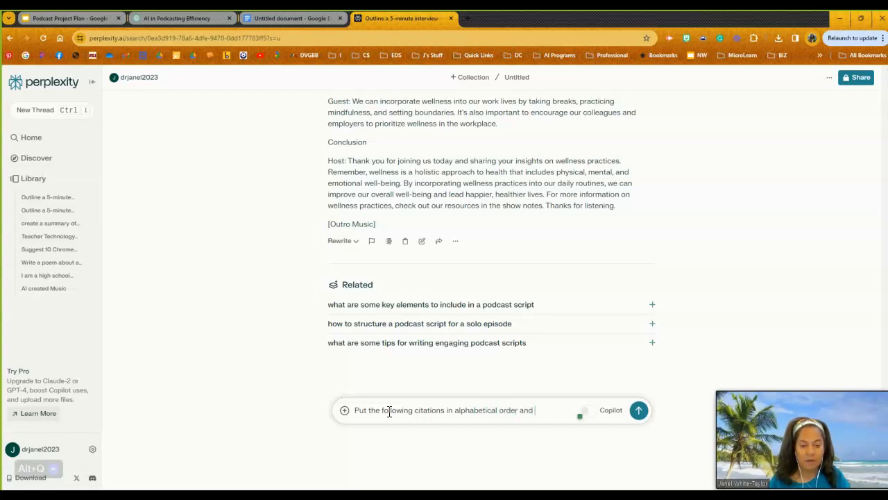
type("apa format. [1")
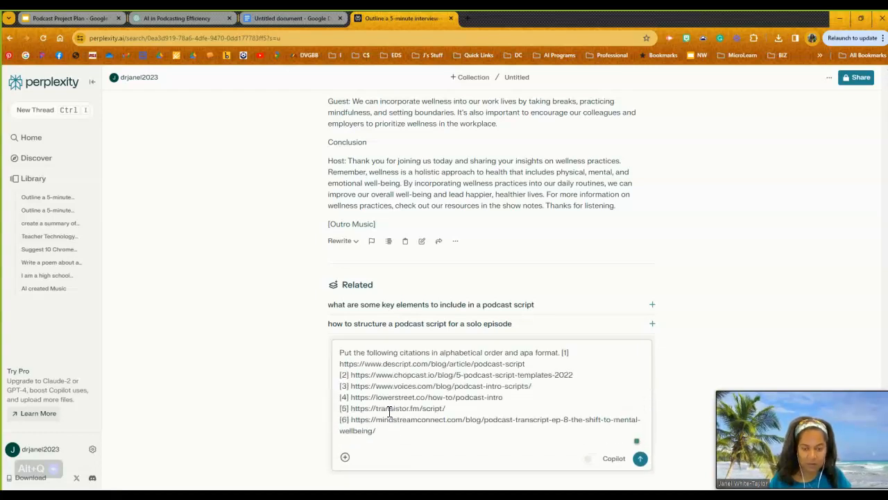
Step: Send the citation request and scroll through the alphabetical APA reference list, Chopcast.io to Lower Street
left_click(640, 458)
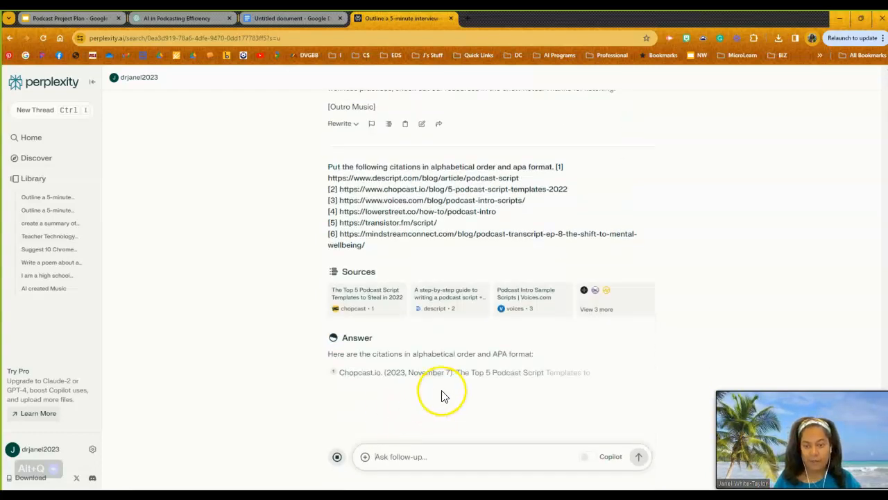
scroll("down", 3)
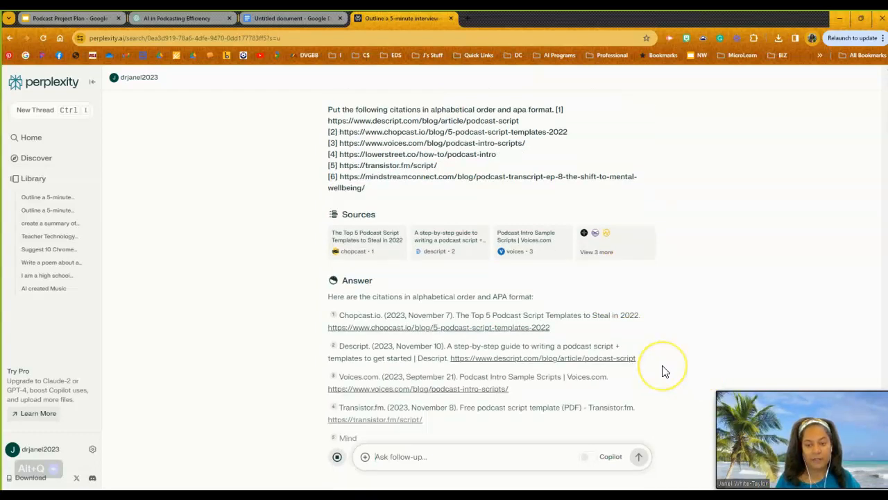
scroll("down", 3)
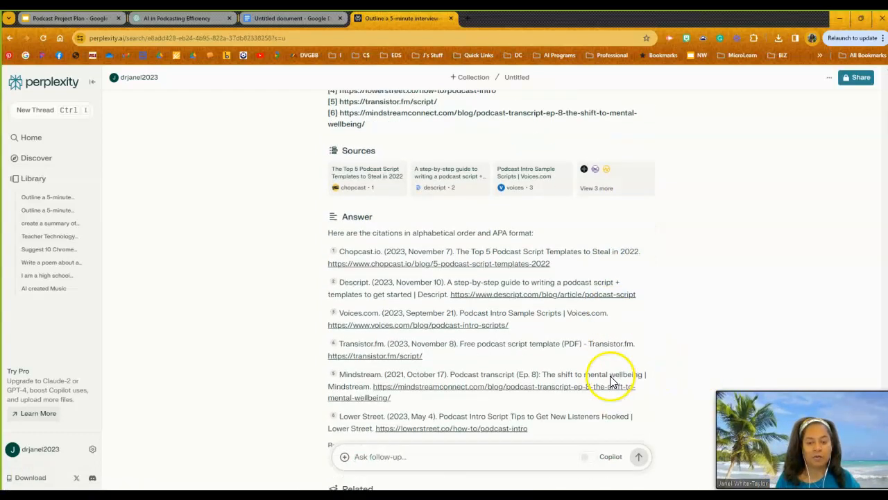
scroll("down", 3)
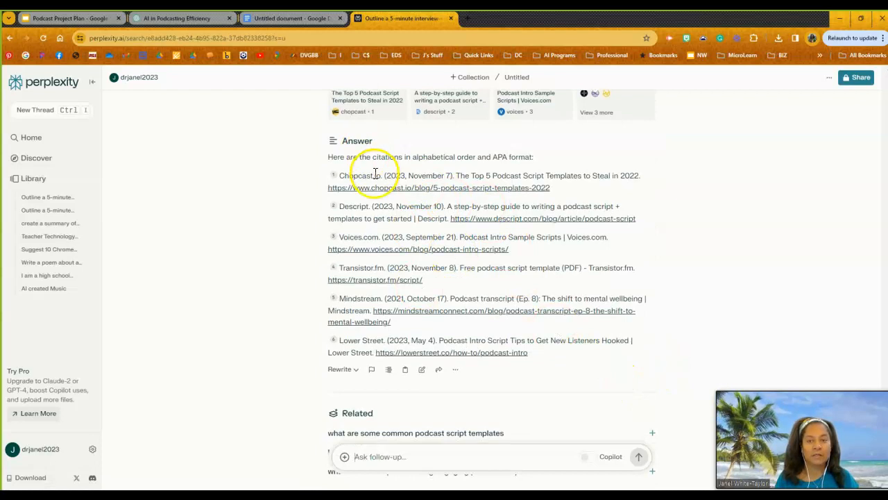
mouse_move(496, 243)
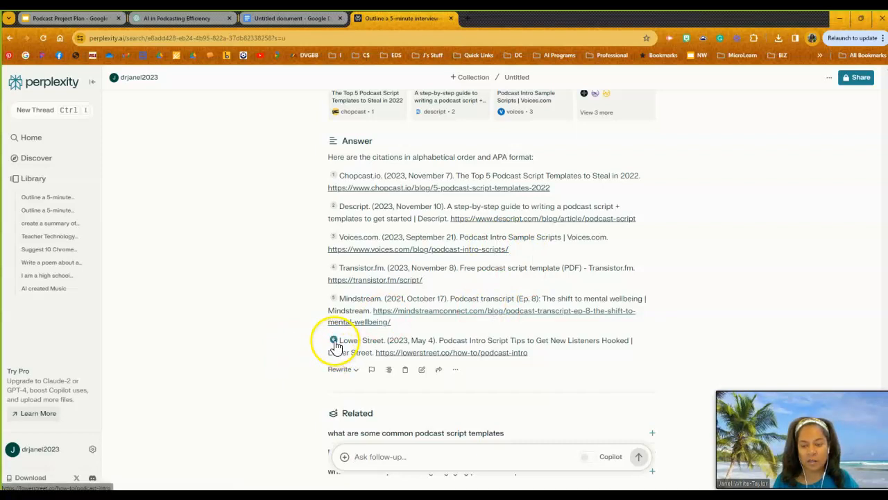
mouse_move(356, 166)
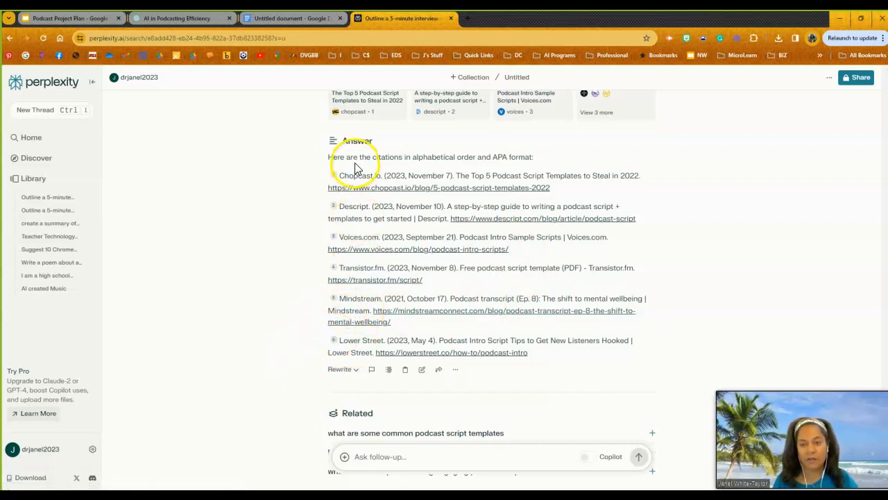
mouse_move(359, 258)
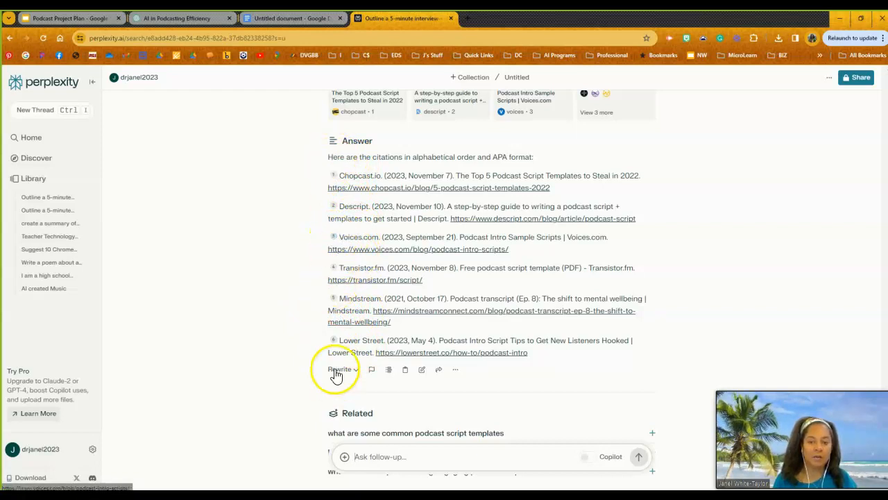
mouse_move(387, 285)
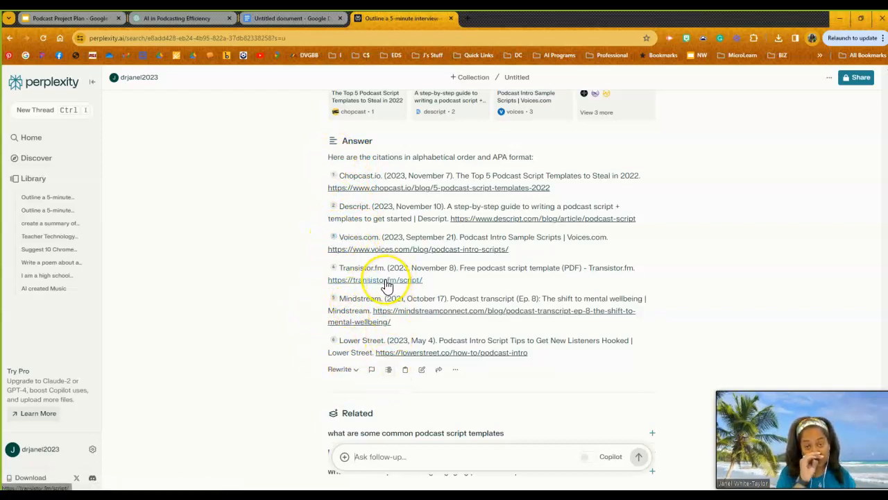